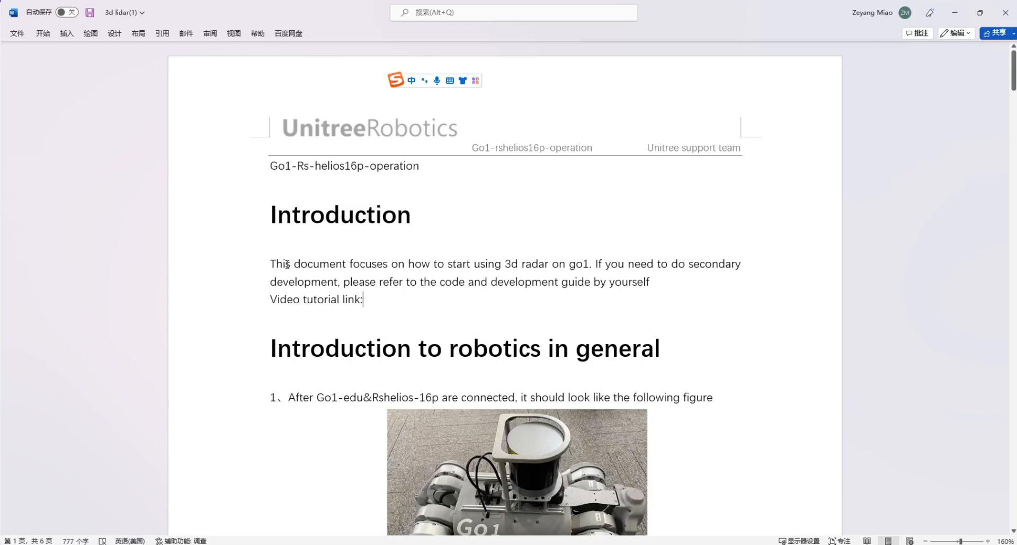
Browse the Go1-Rs-helios16p operation guide, viewing the software architecture and Go1 interface diagrams.
left_click_drag(270, 262, 649, 282)
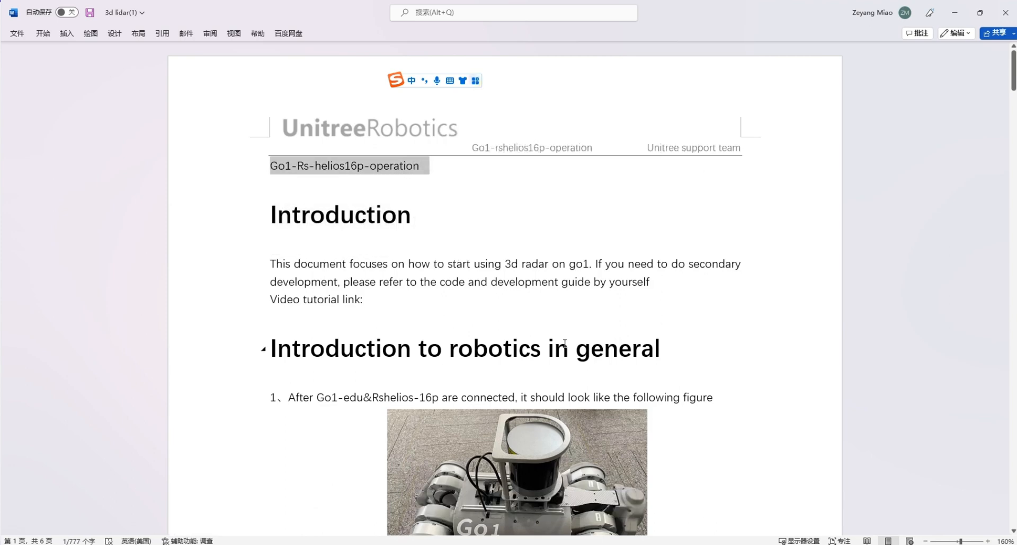
scroll("down", 3)
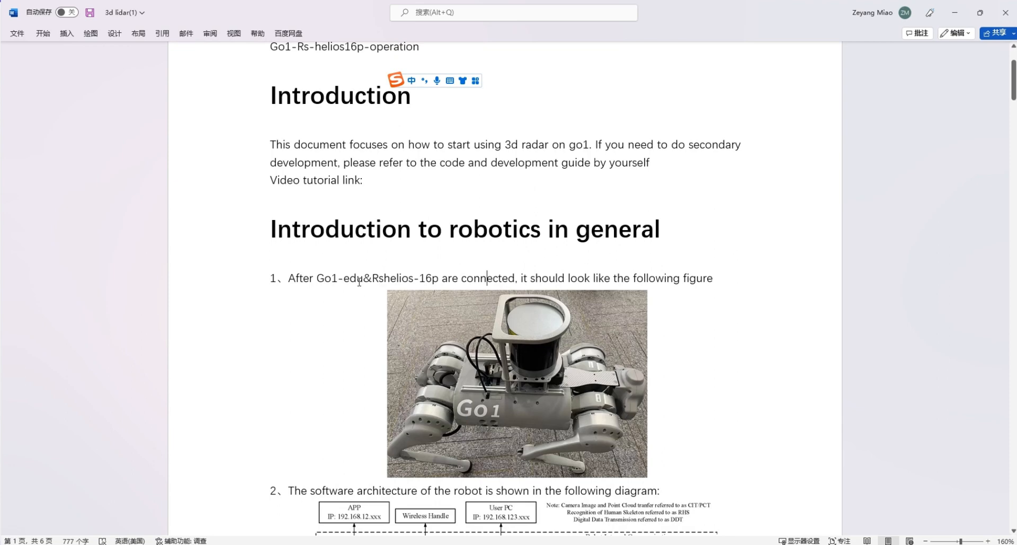
scroll("down", 3)
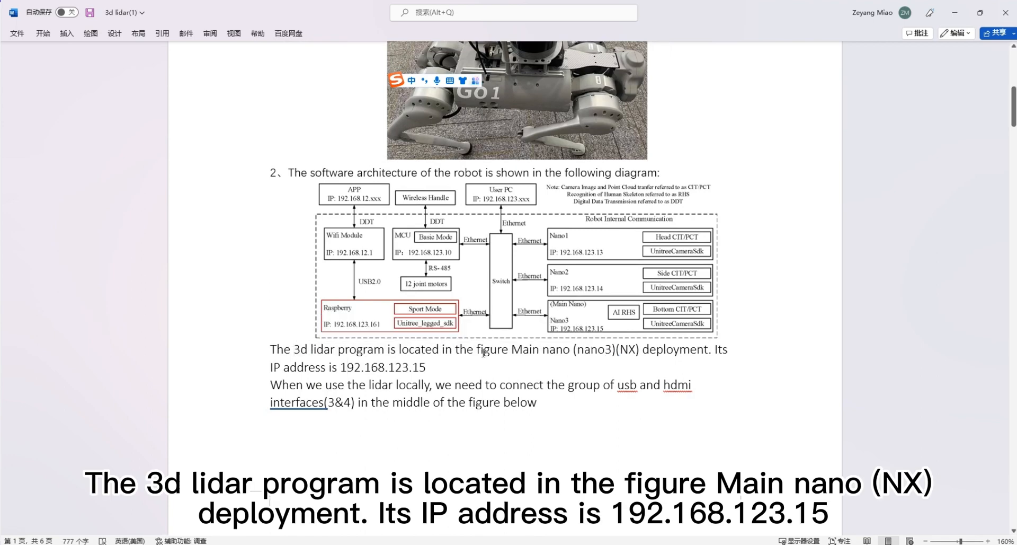
left_click(516, 259)
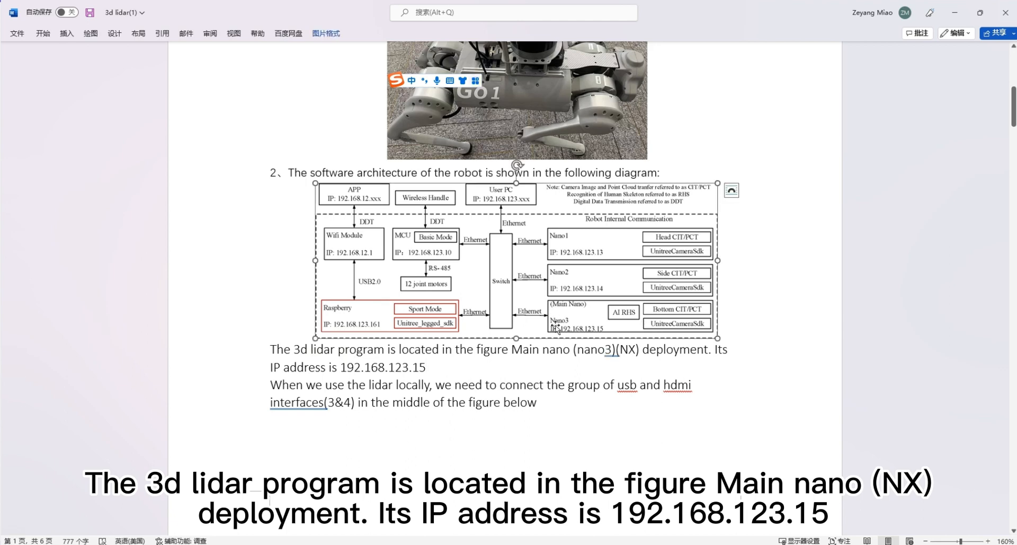
scroll("up", 3)
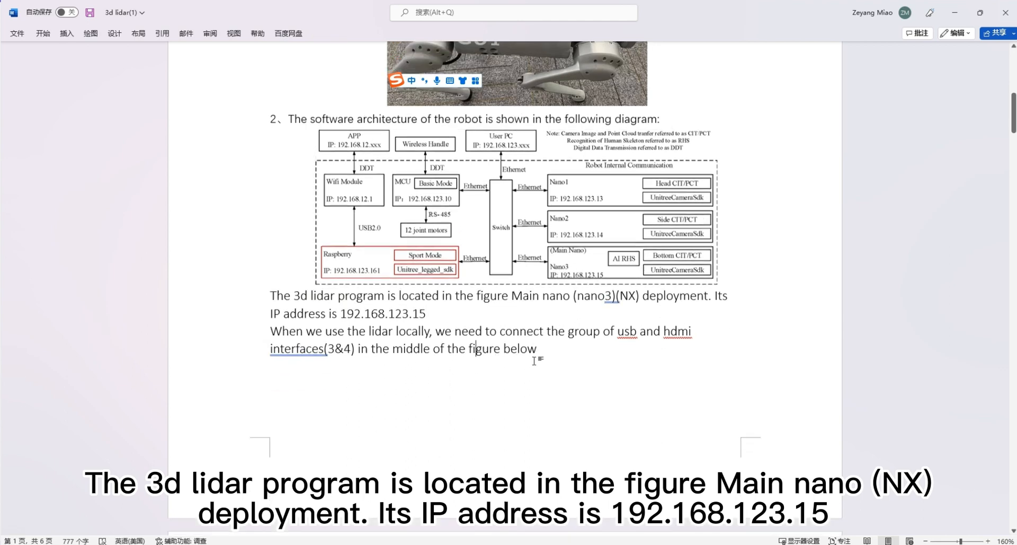
scroll("down", 3)
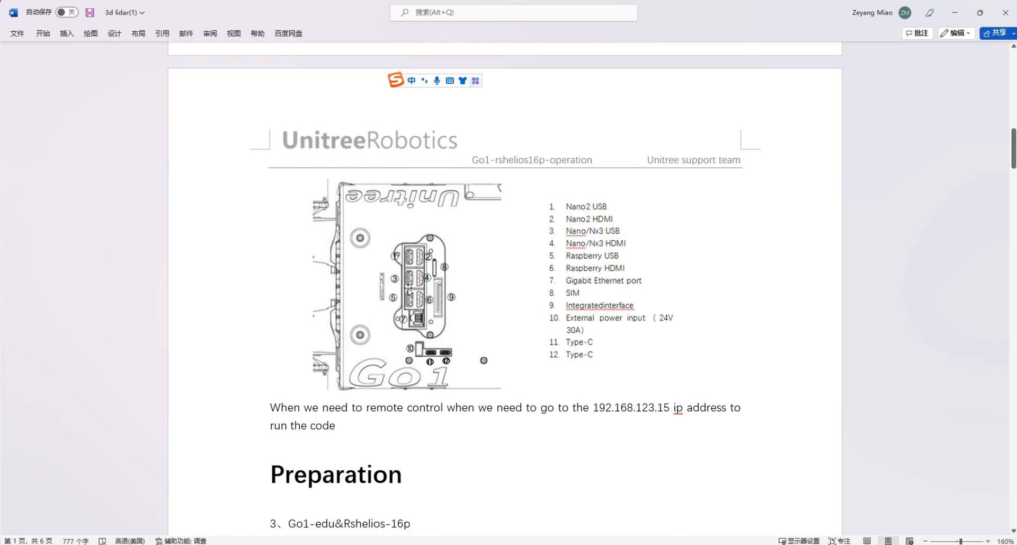
left_click(407, 291)
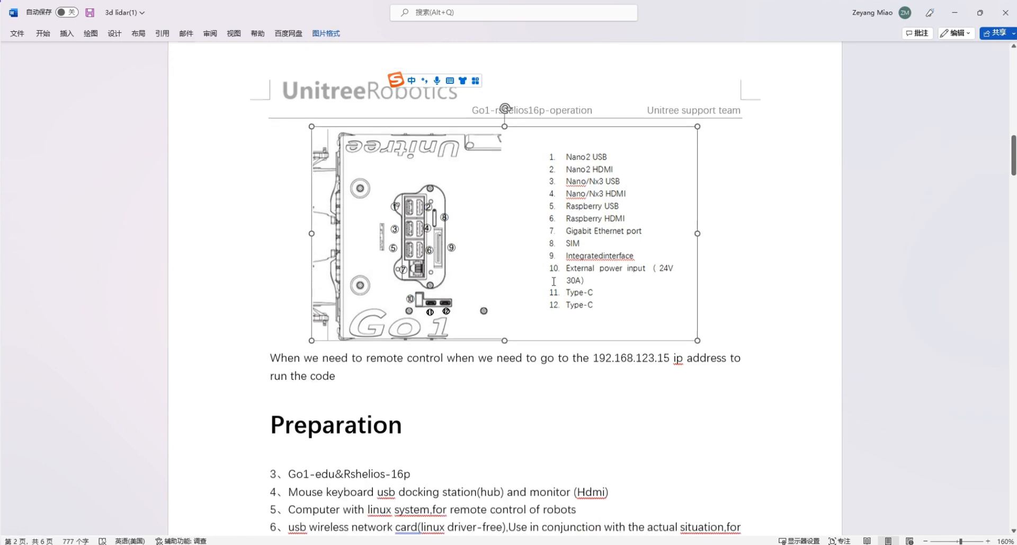
scroll("down", 3)
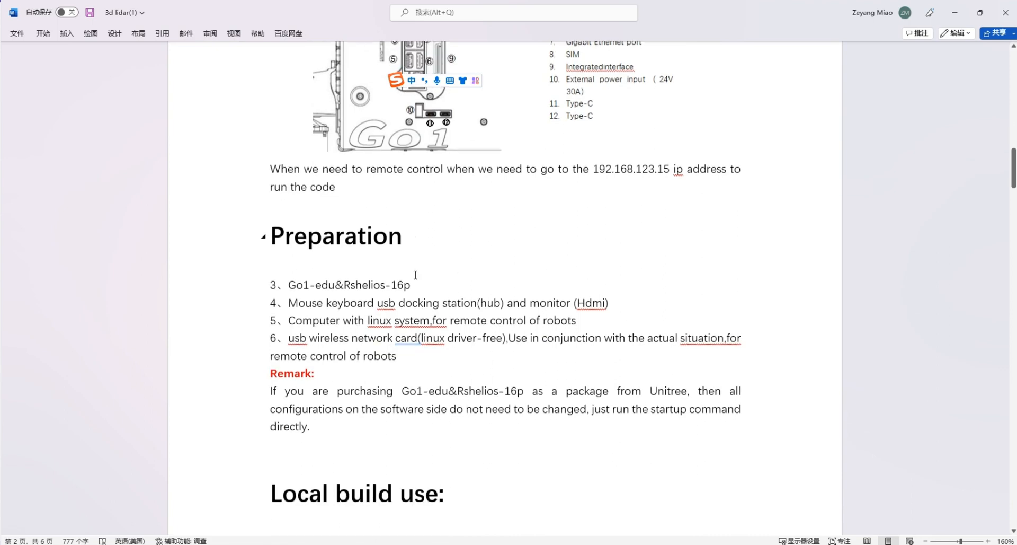
scroll("up", 3)
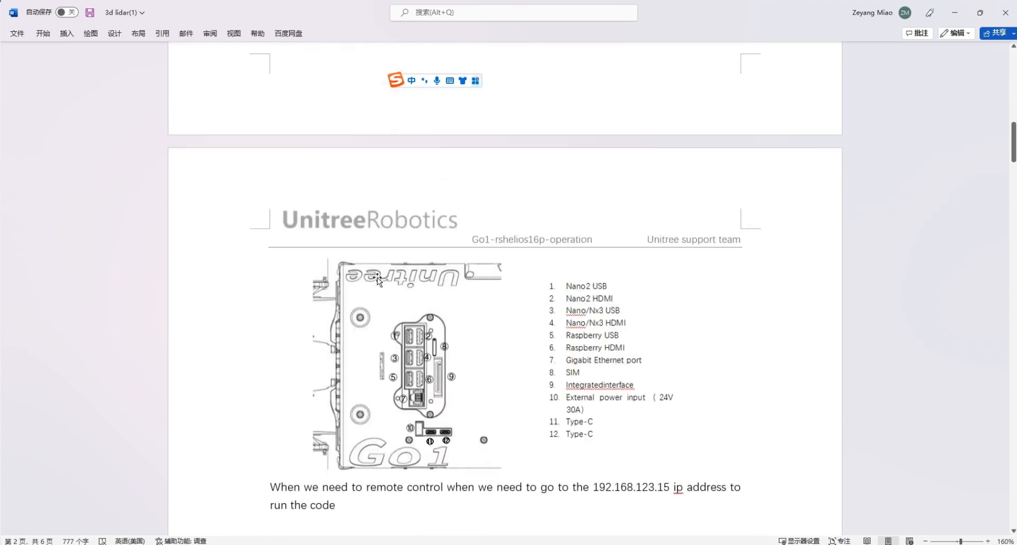
scroll("down", 3)
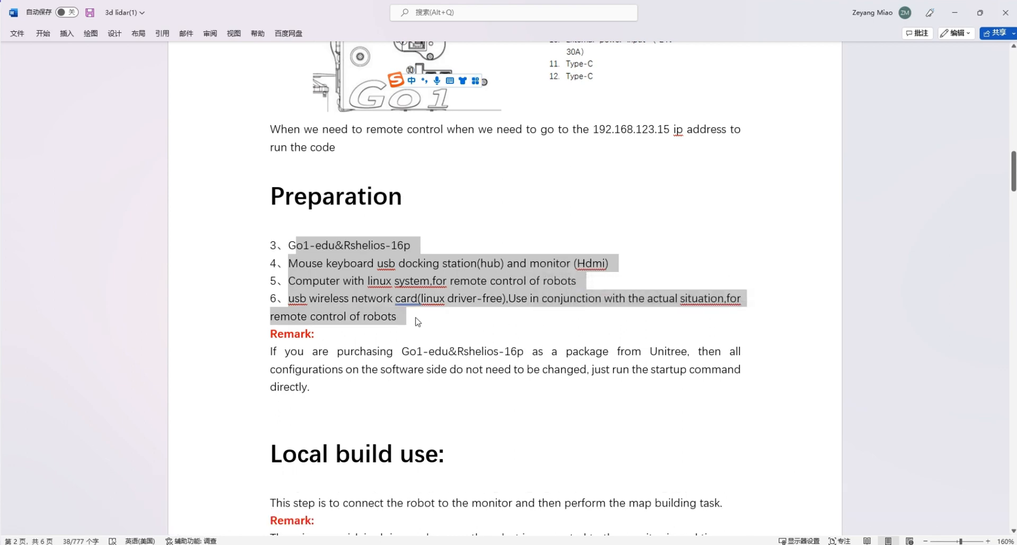
scroll("down", 3)
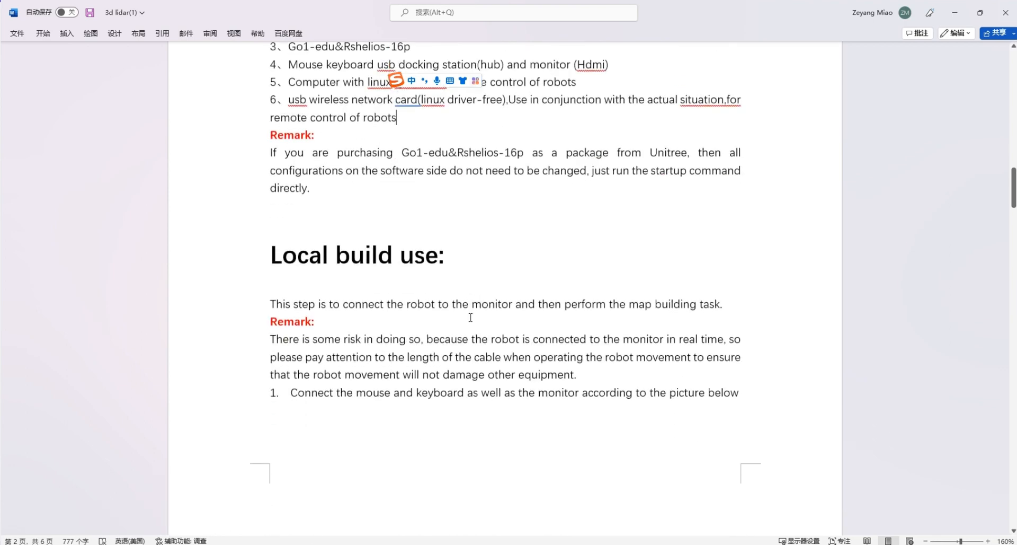
scroll("down", 3)
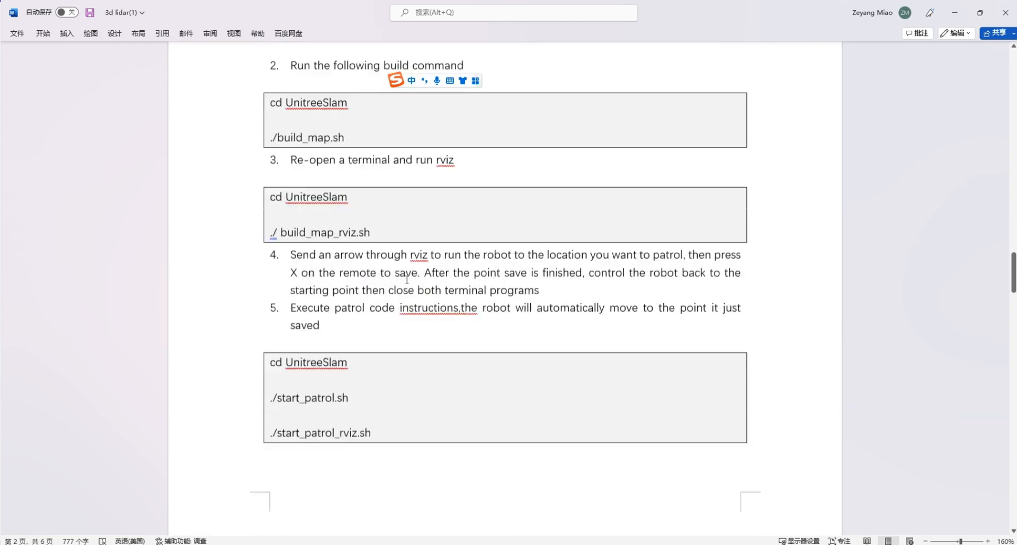
scroll("down", 3)
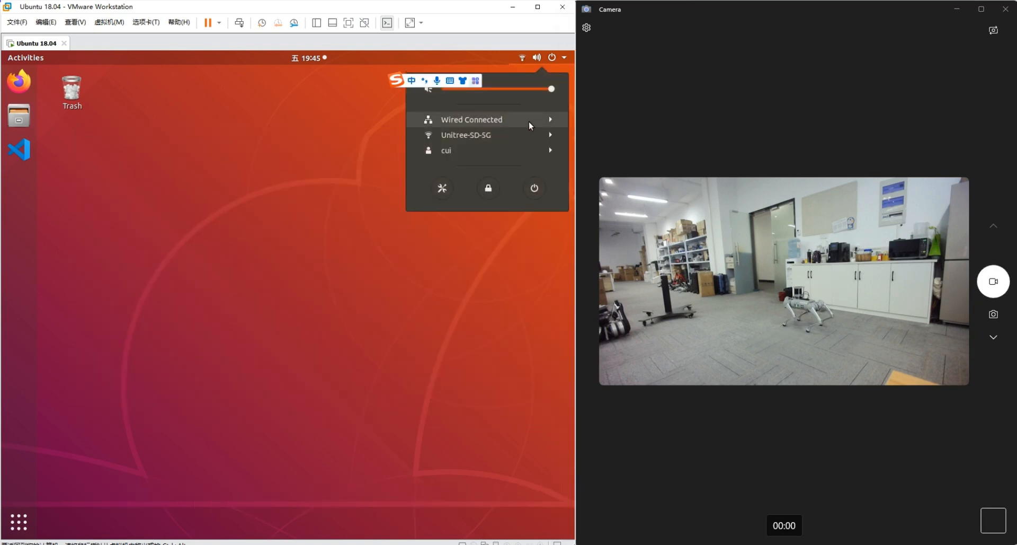
Connect the VM's Wi-Fi to the robot network Unitree_Go340605A and check its status.
left_click(465, 134)
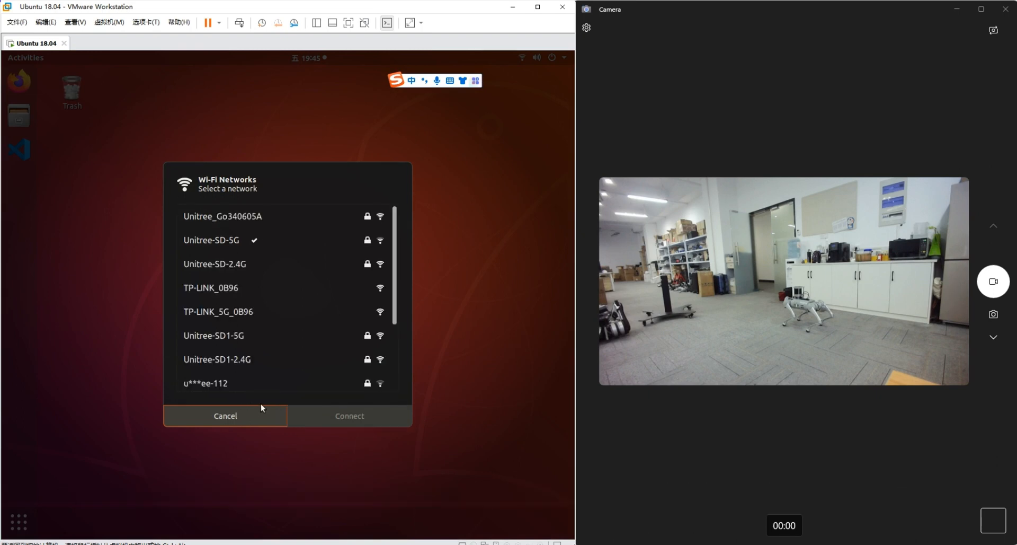
left_click(224, 216)
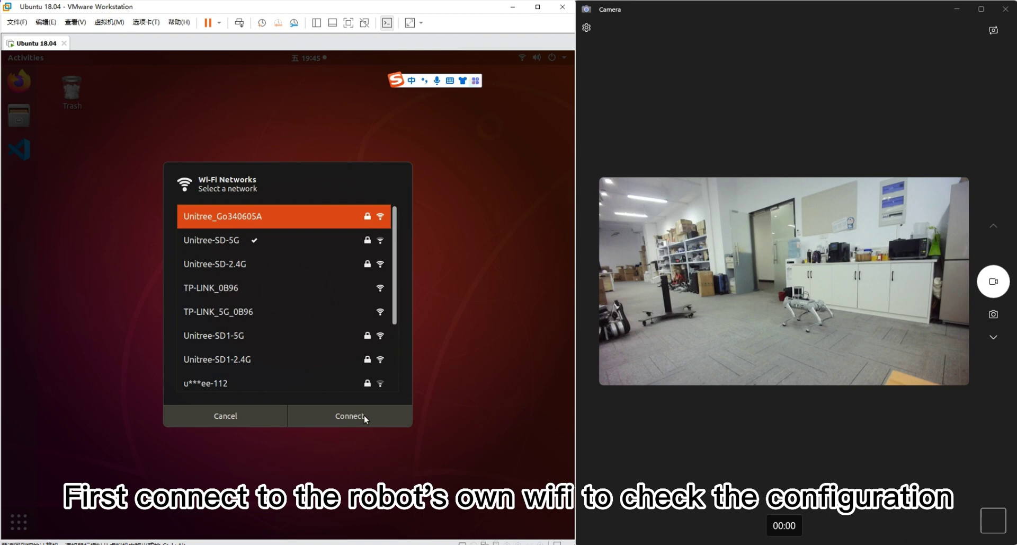
left_click(349, 415)
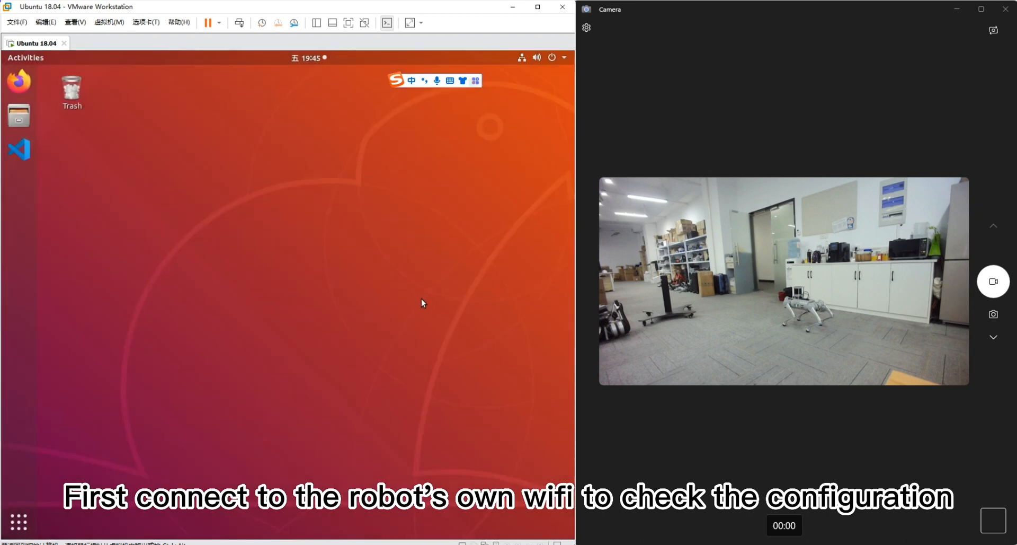
left_click(552, 57)
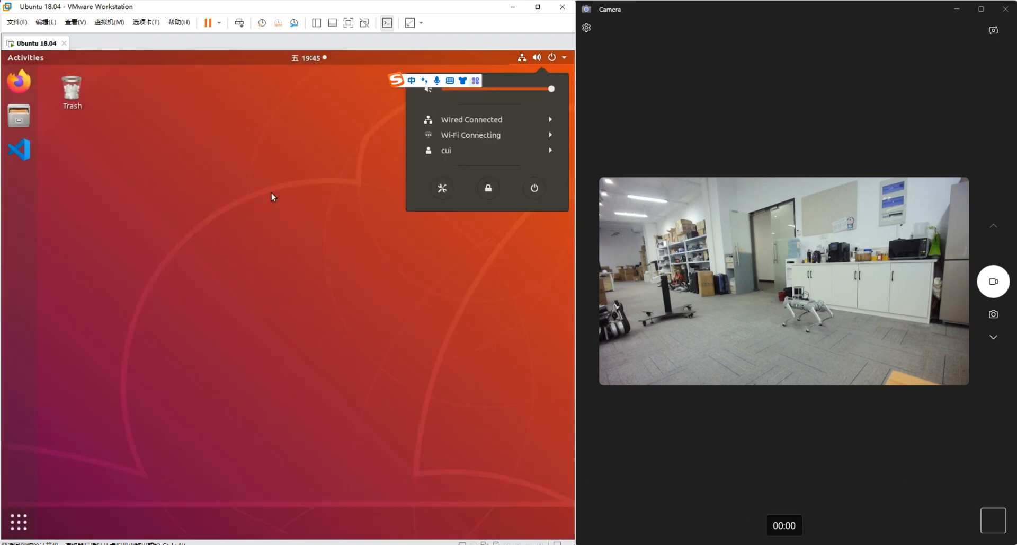
right_click(273, 196)
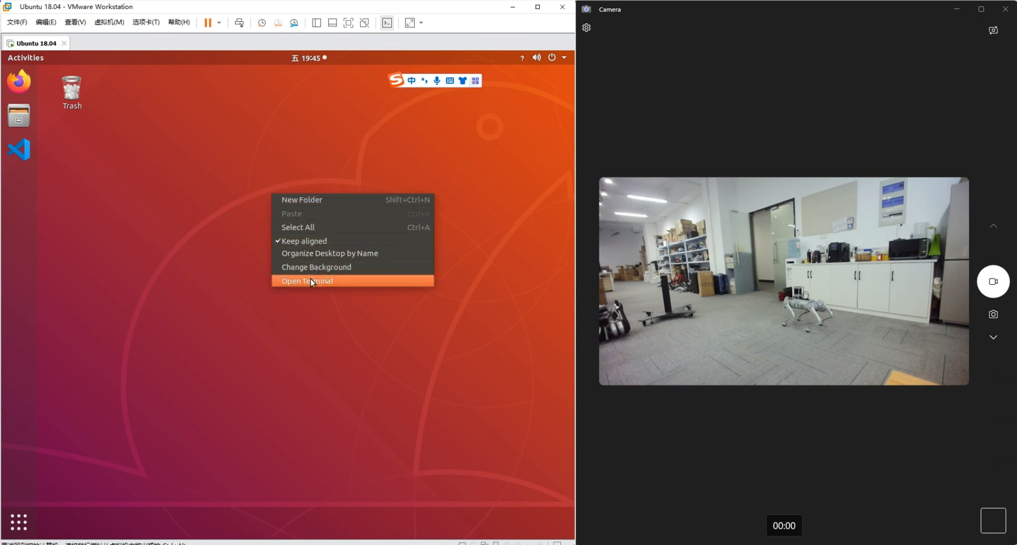
left_click(307, 280)
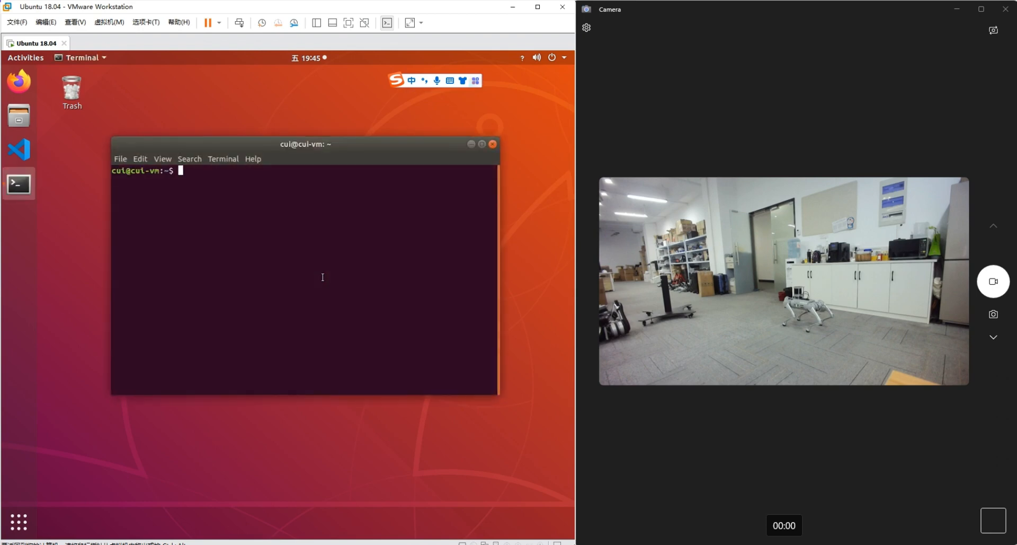
type("ssh unitree")
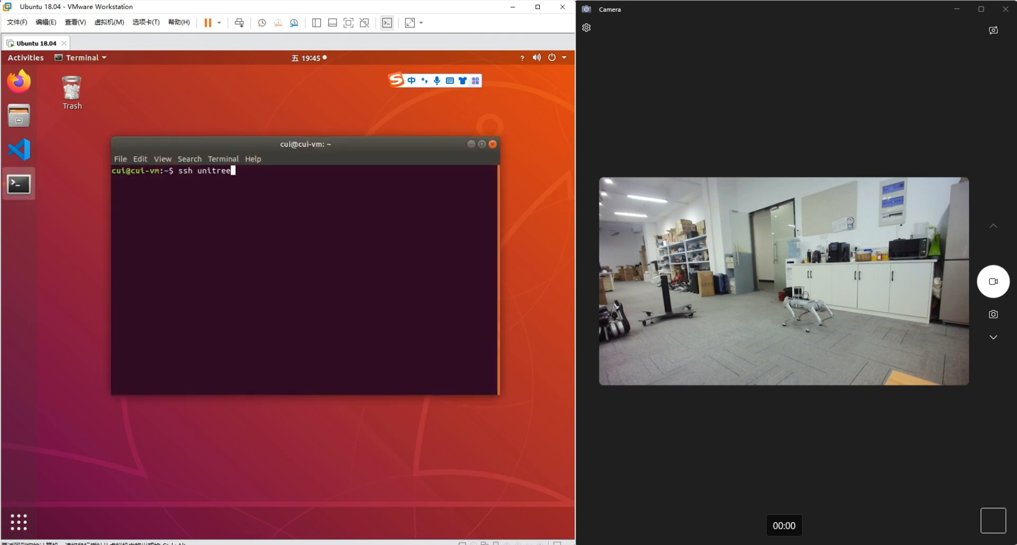
key("BackSpace")
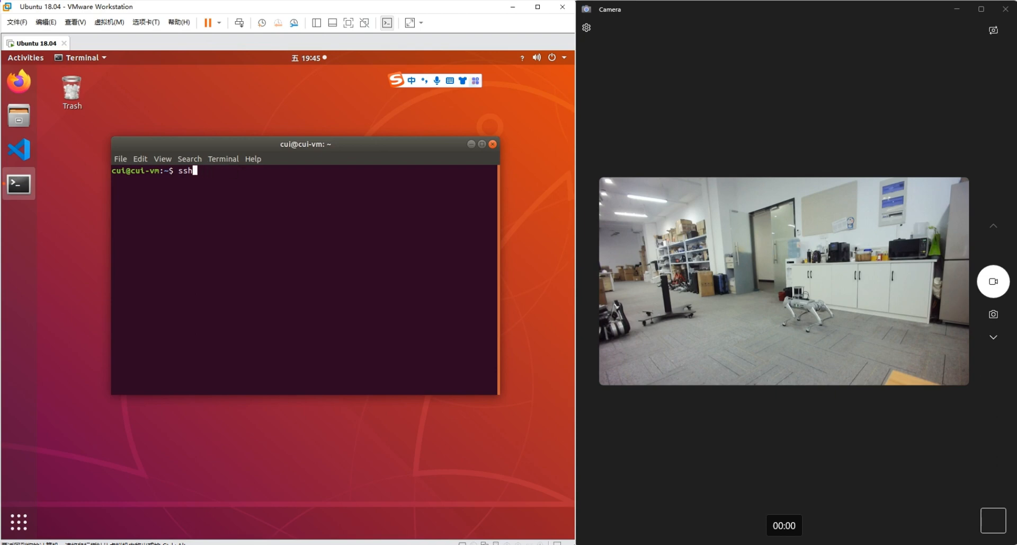
type("pi@")
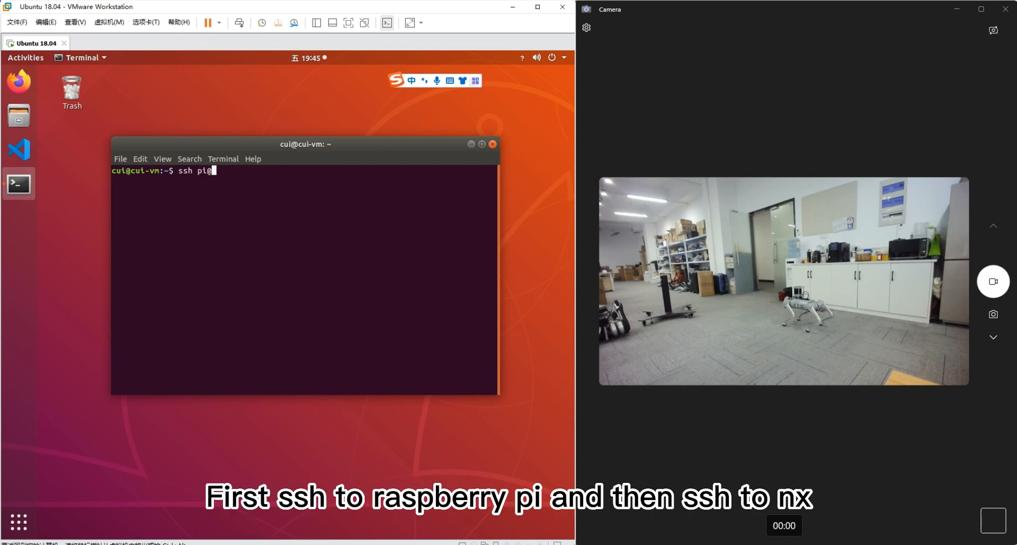
type("192.168.")
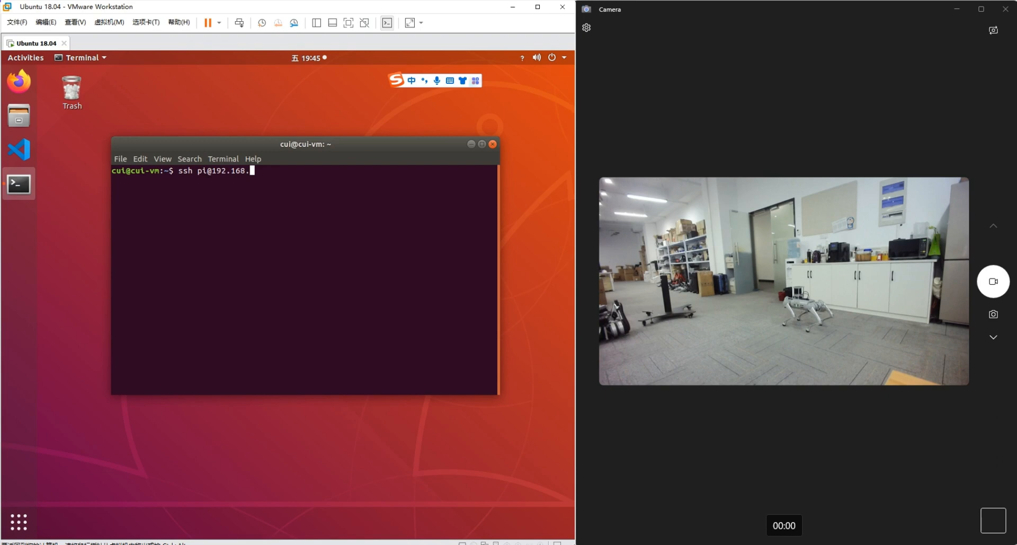
type("12.")
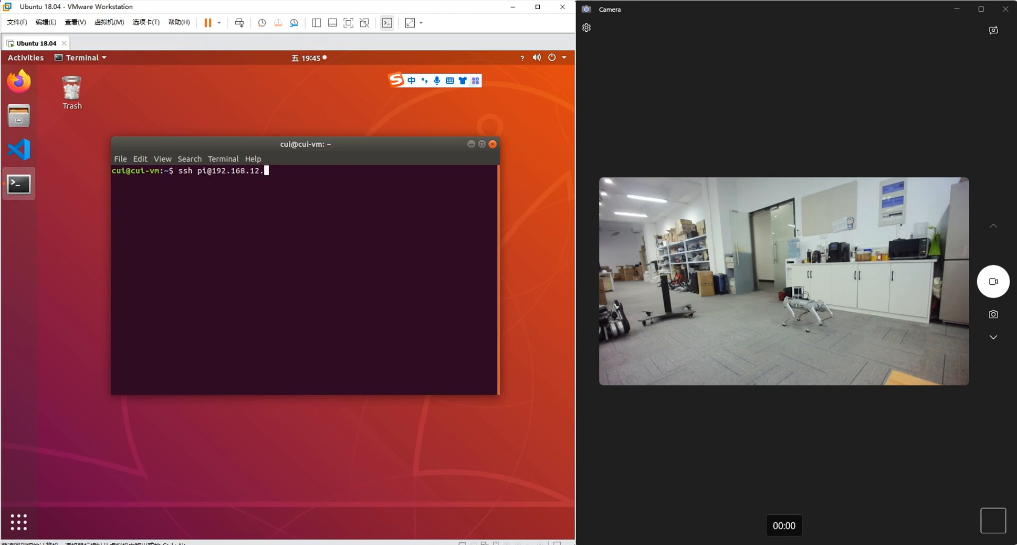
key("Return")
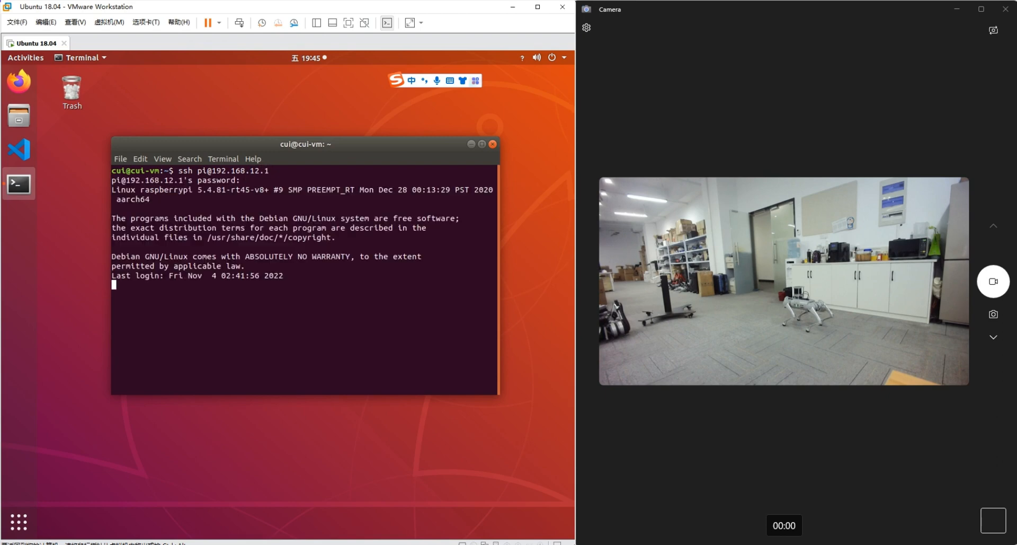
type("ssh")
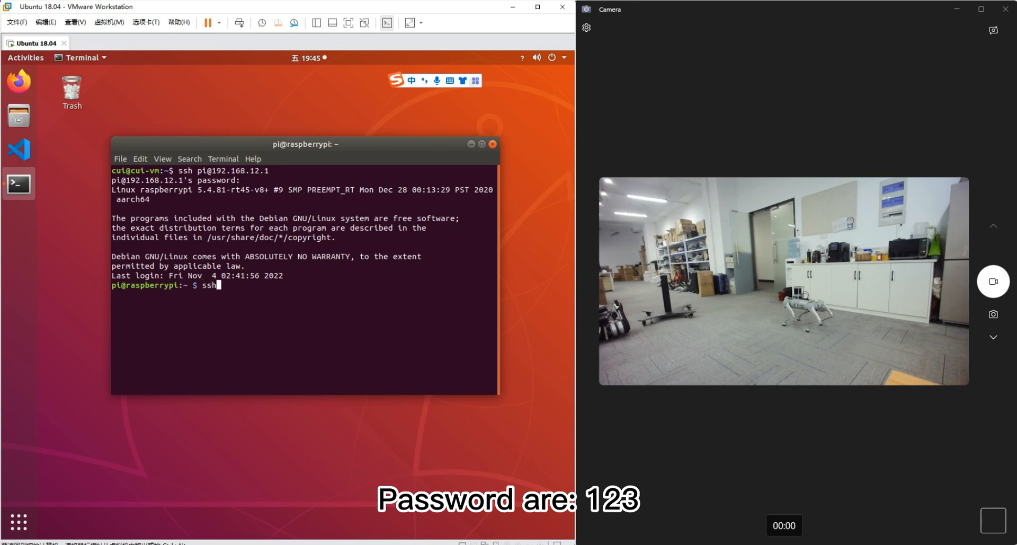
type("unitree@")
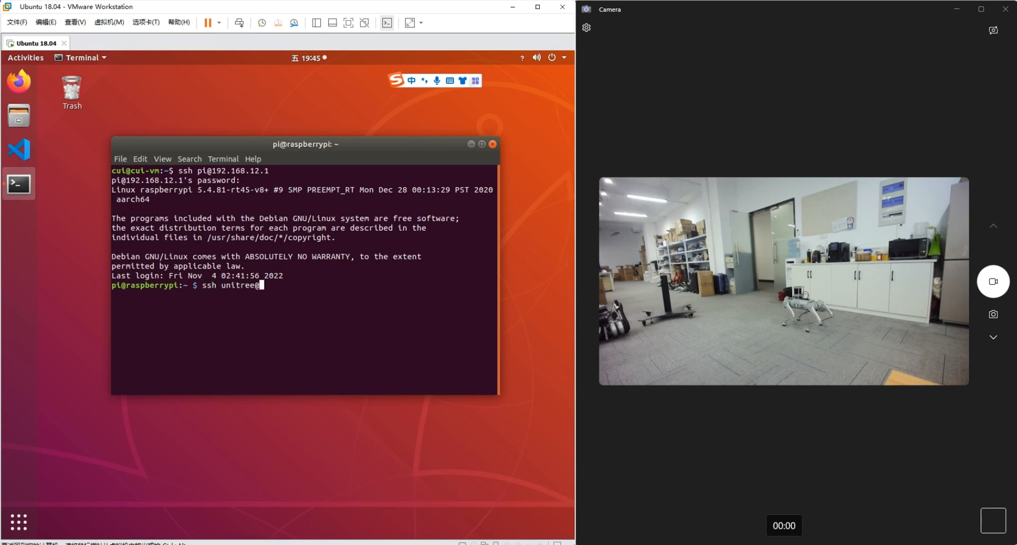
type("192.168.123.")
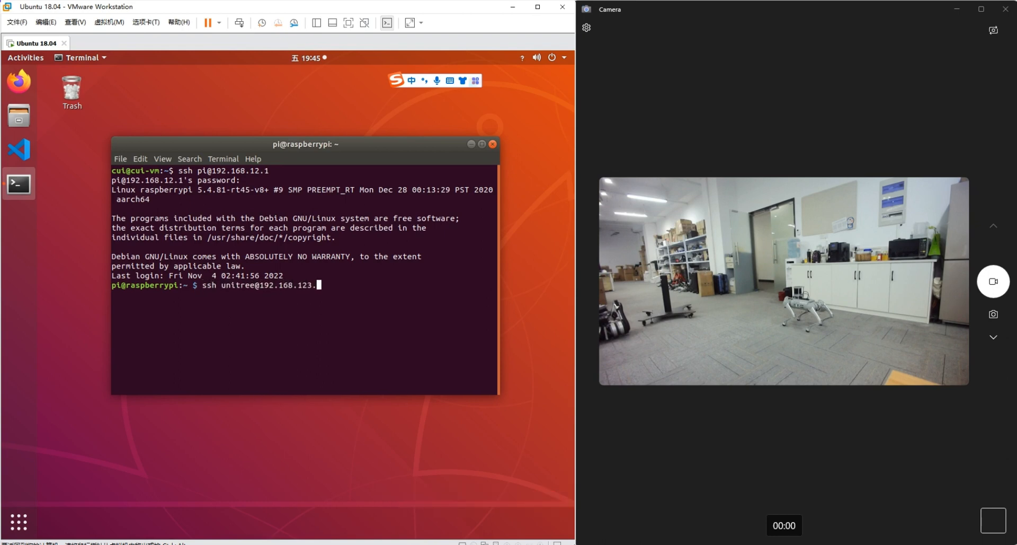
type("15")
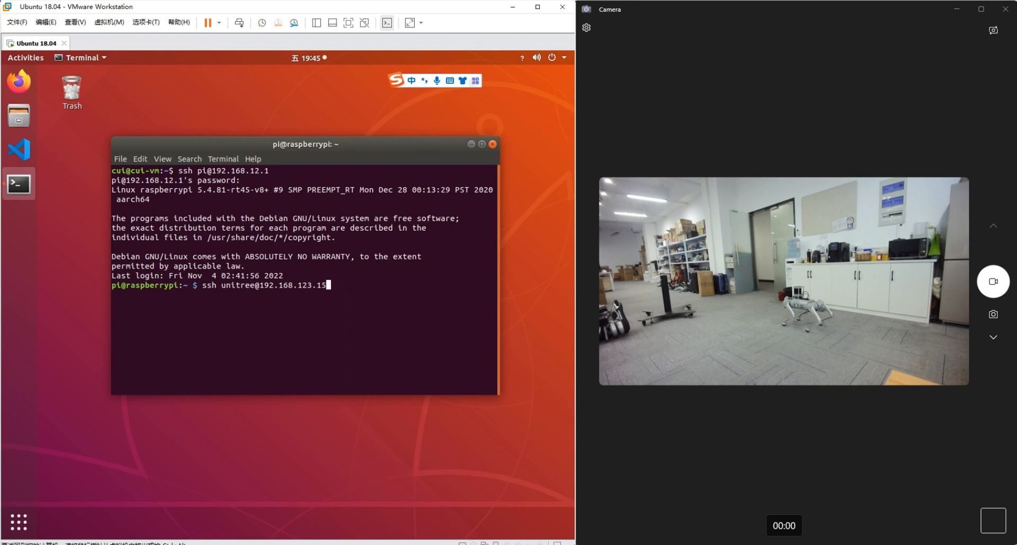
key("Return")
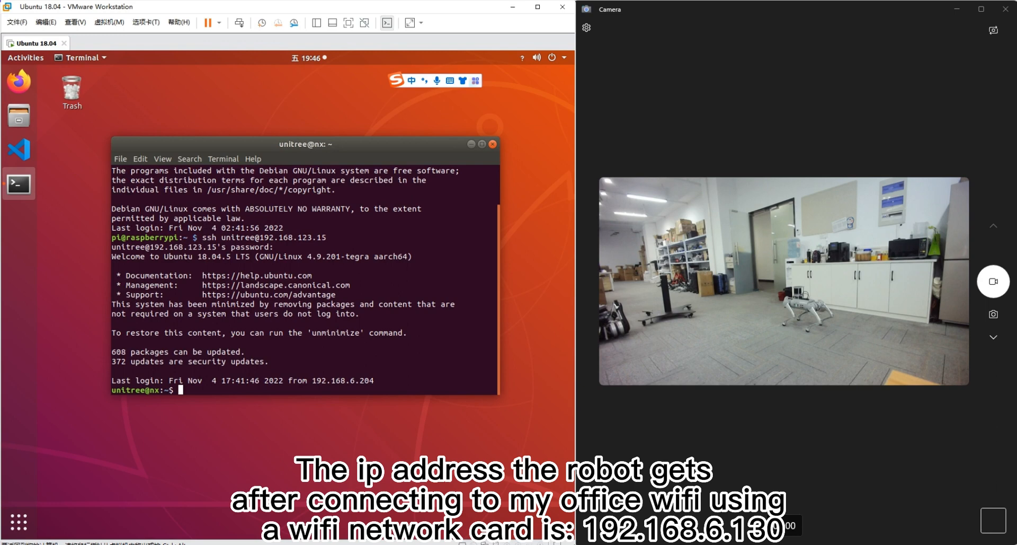
type("ifconf")
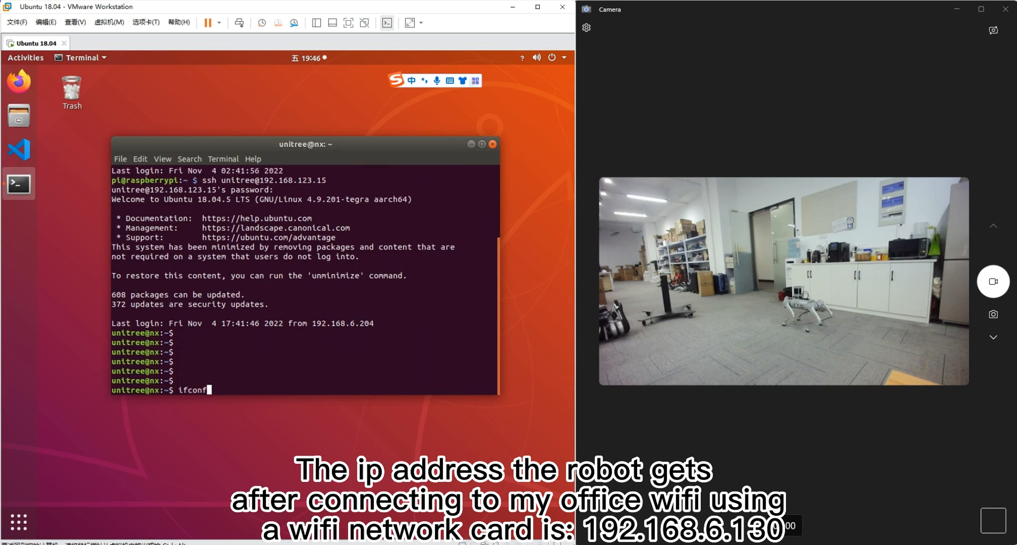
key("Return")
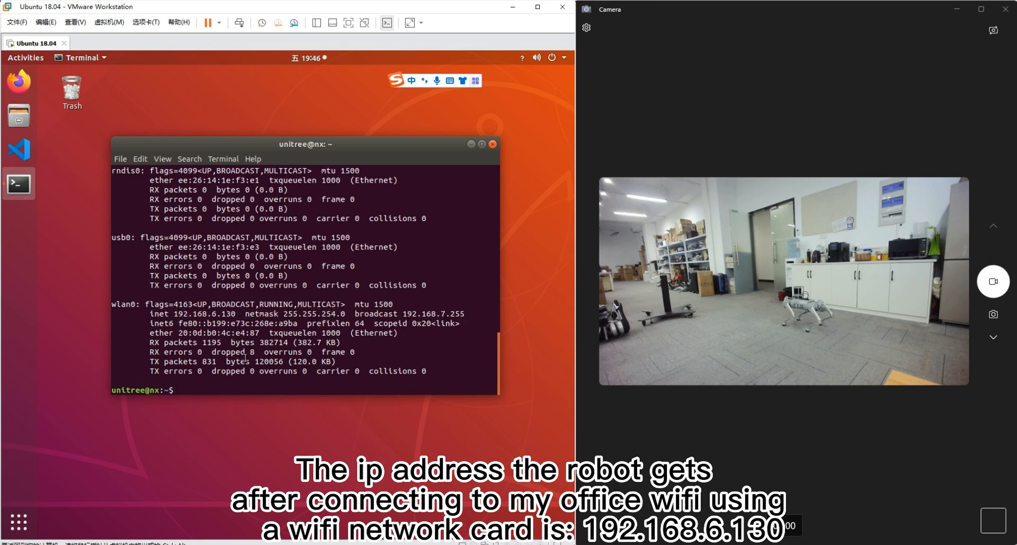
Open the NX's ~/.bashrc in vim for editing.
type("vim")
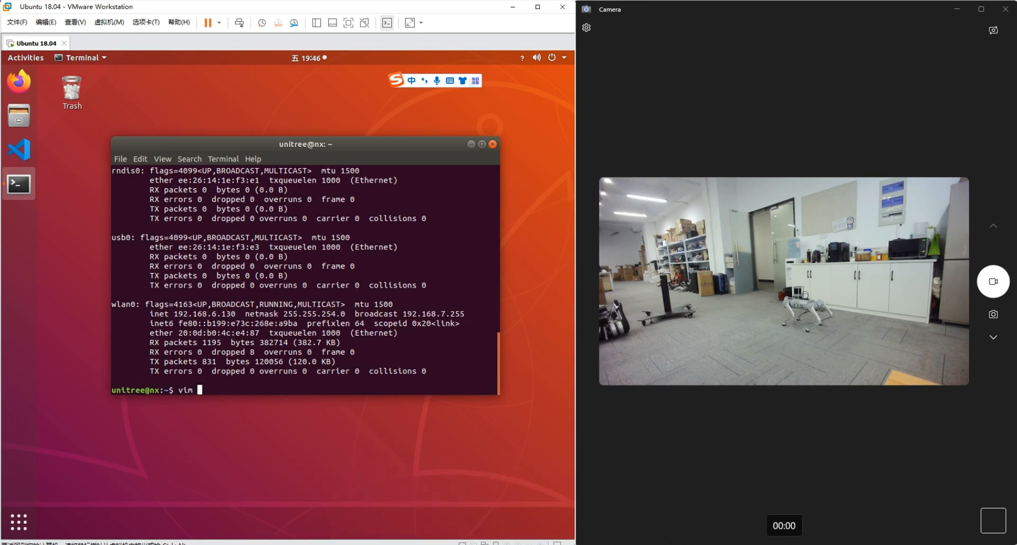
type("~/.ba")
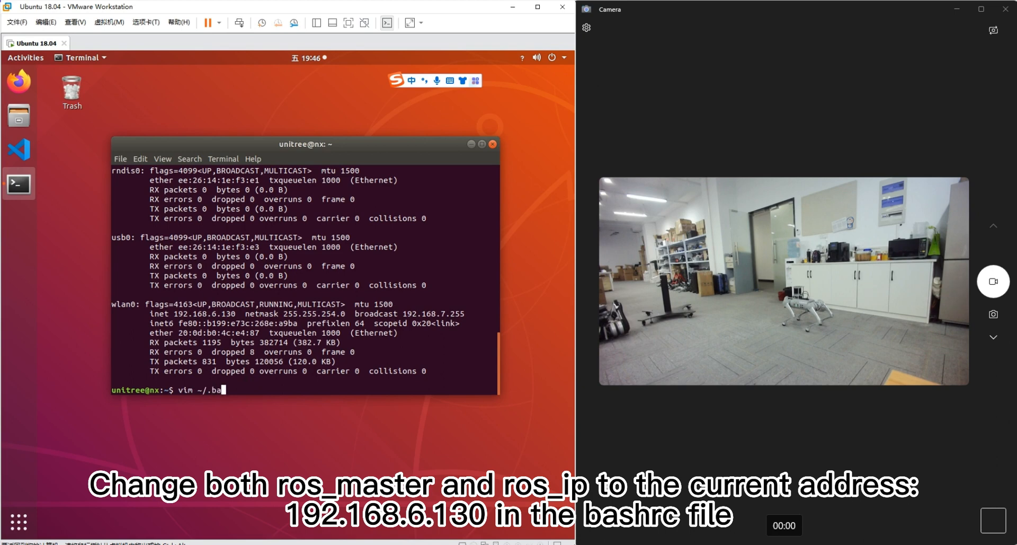
key("Return")
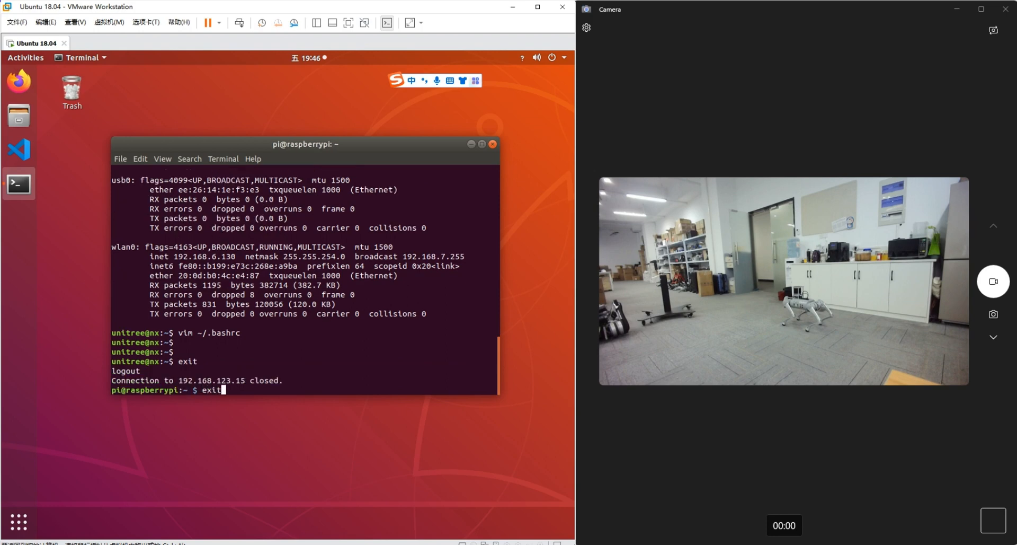
Exit the Pi session and reconnect the VM's Wi-Fi to the office network, returning to the terminal.
key("Return")
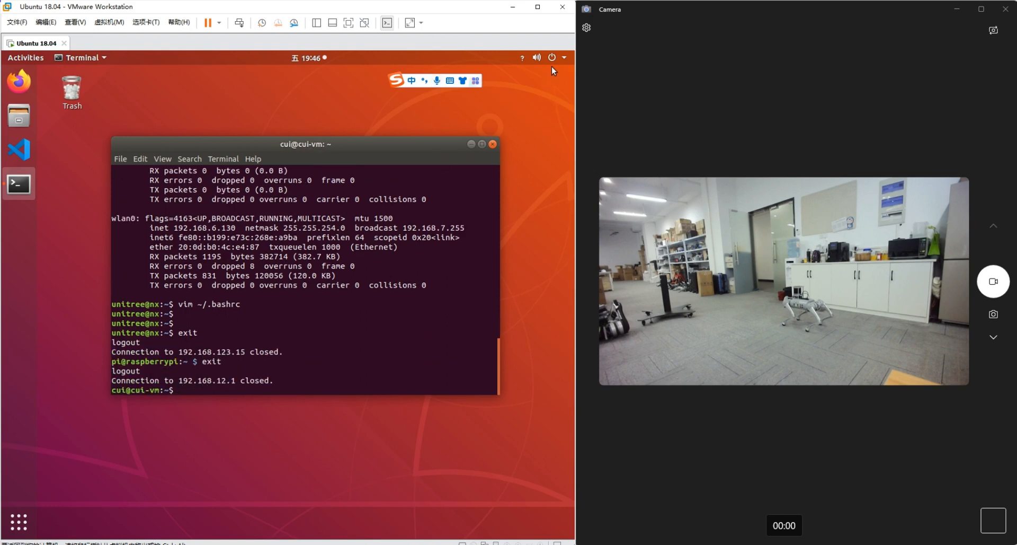
left_click(553, 57)
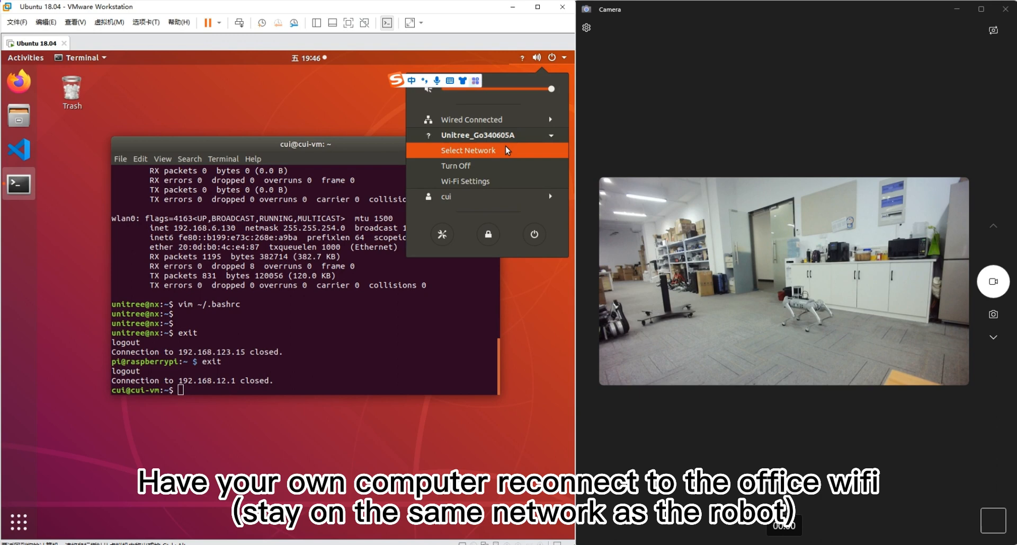
left_click(467, 150)
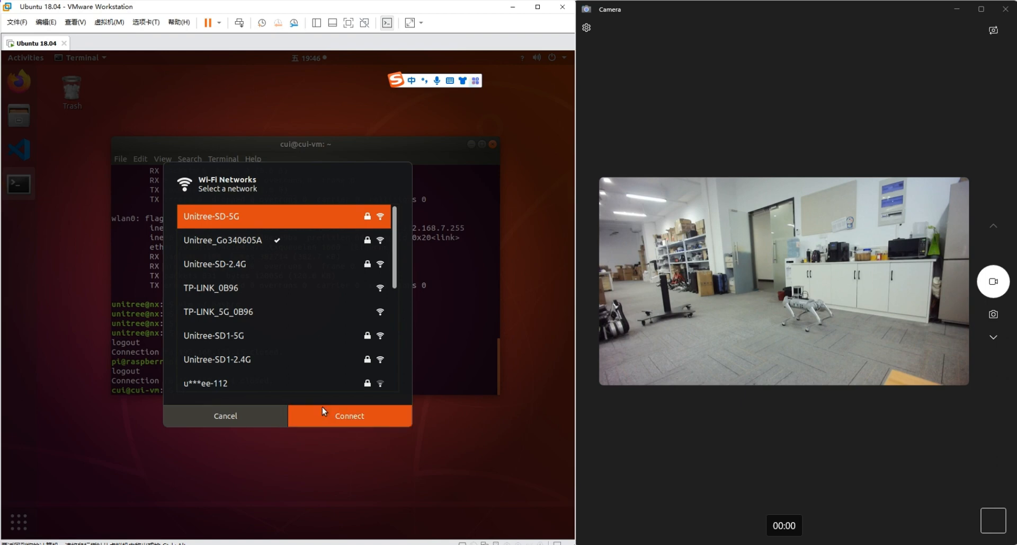
left_click(225, 415)
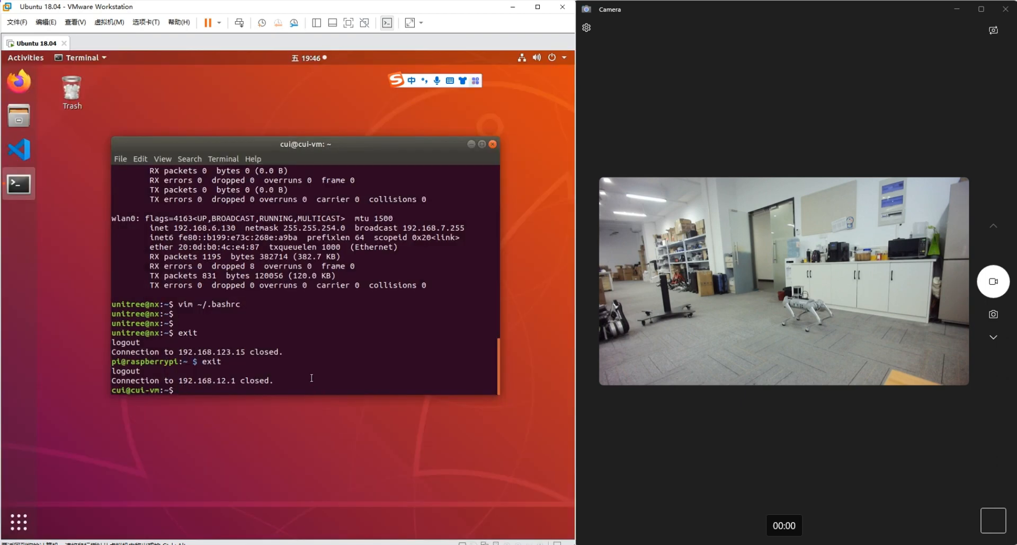
left_click(551, 57)
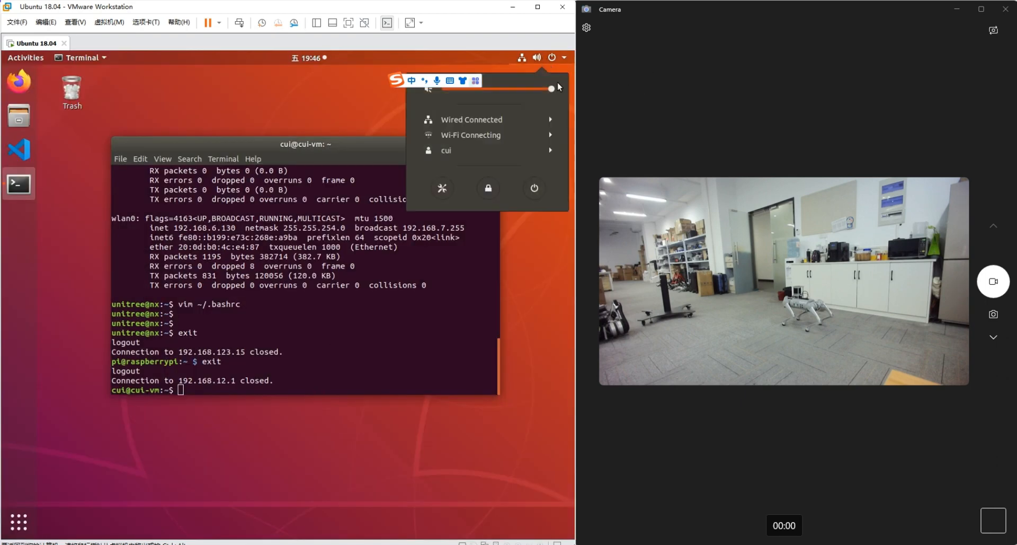
left_click(265, 336)
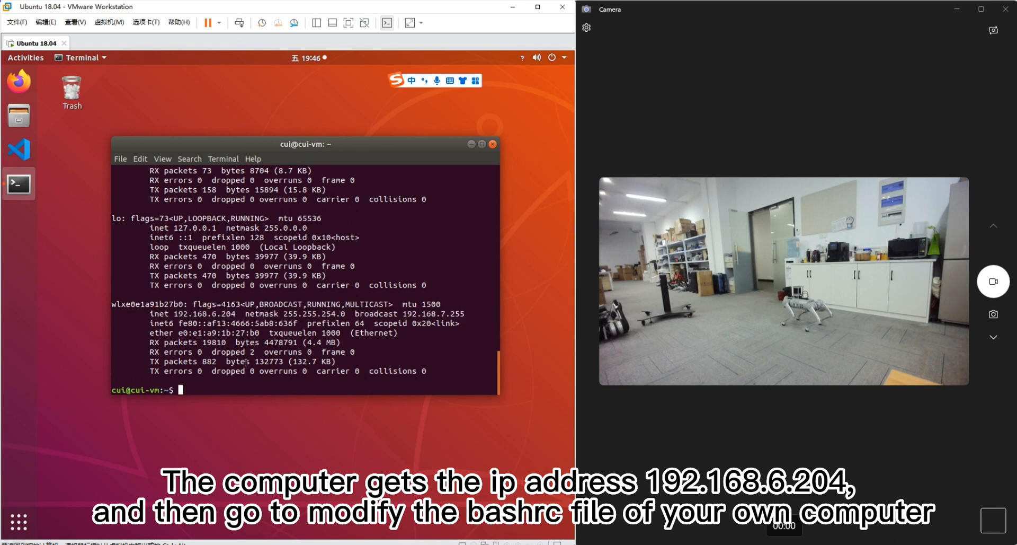
Edit the local ~/.bashrc in gedit for ROS master 192.168.6.130 and ROS_IP 192.168.6.204, then source it.
type("gedit ~")
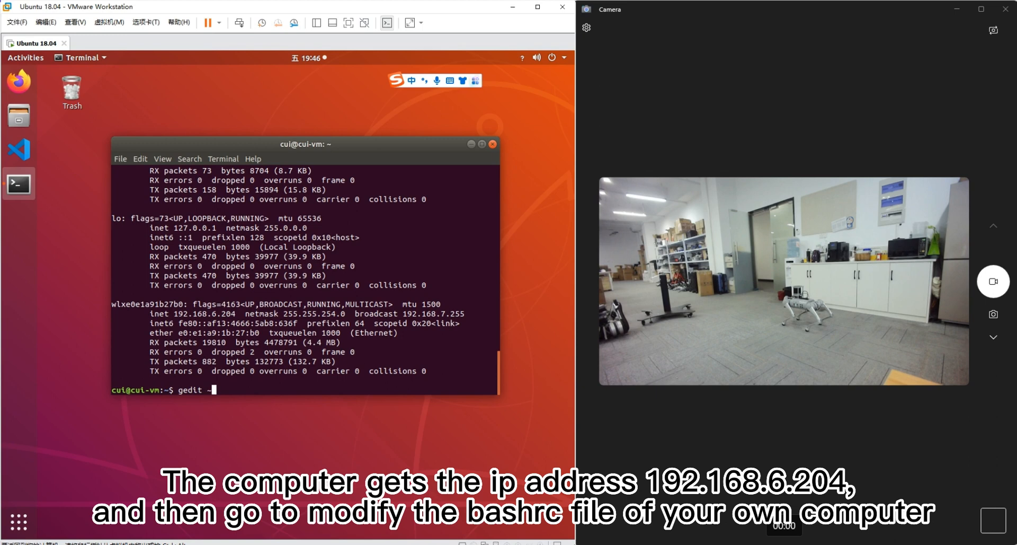
type("/.bashrc")
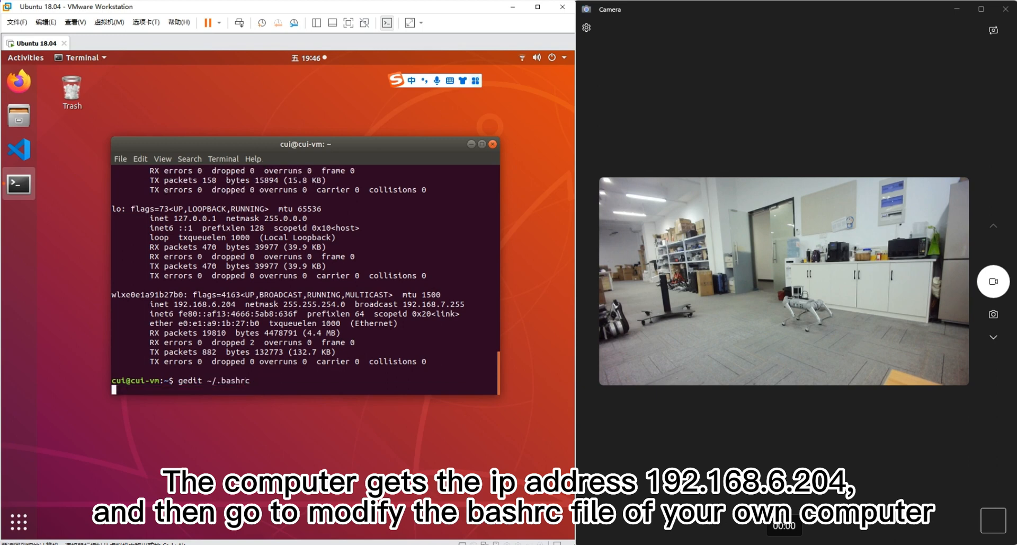
key("Return")
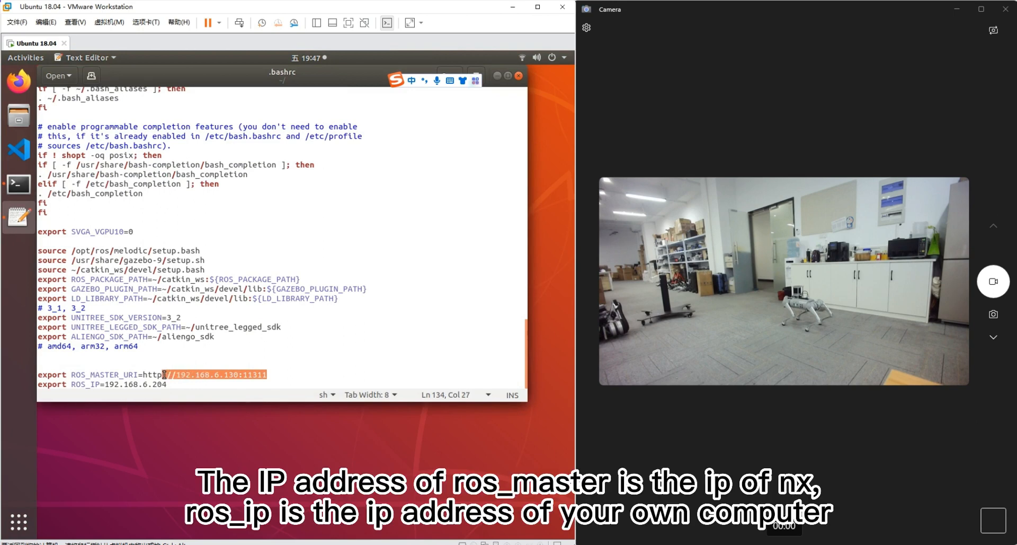
left_click(172, 384)
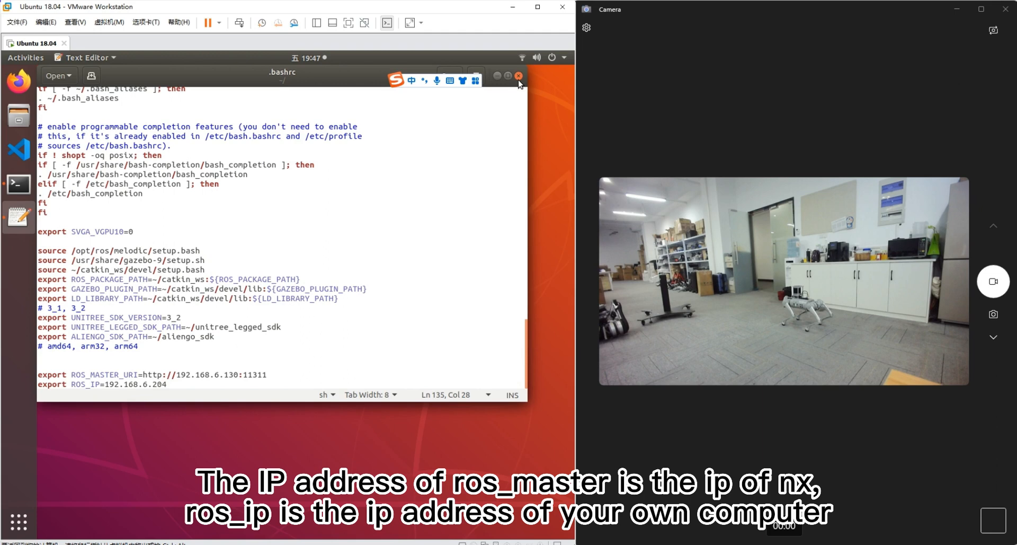
left_click(518, 76)
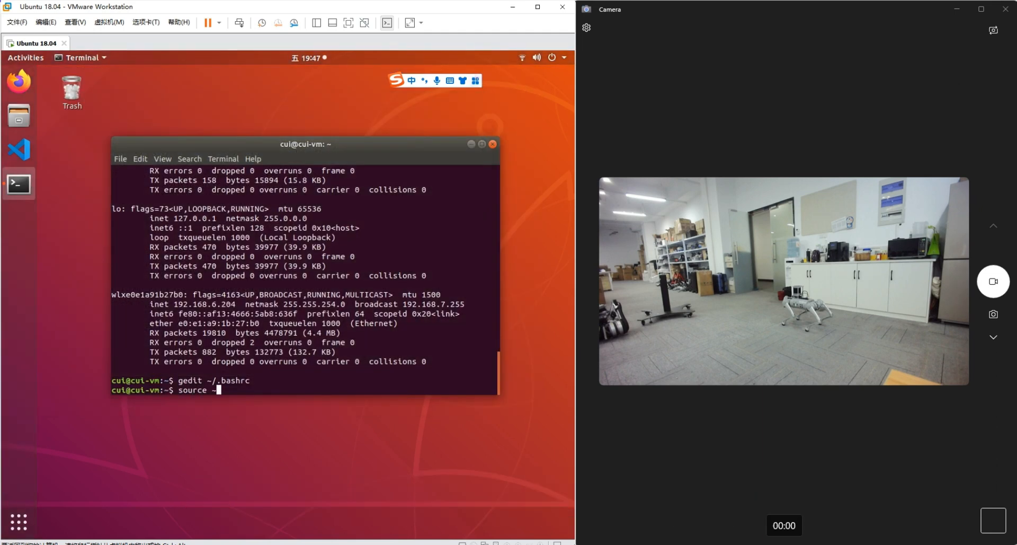
type("~/.bas")
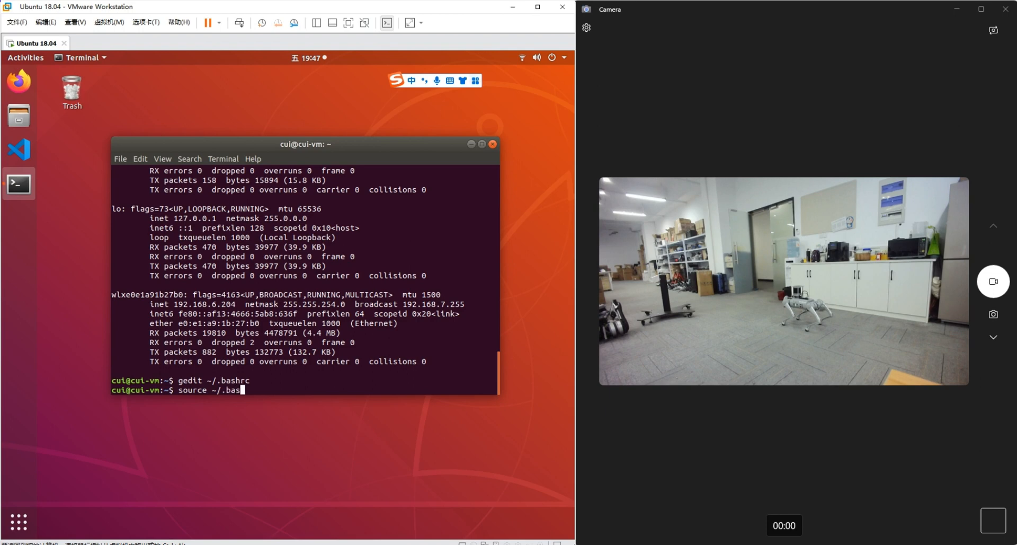
key("Return")
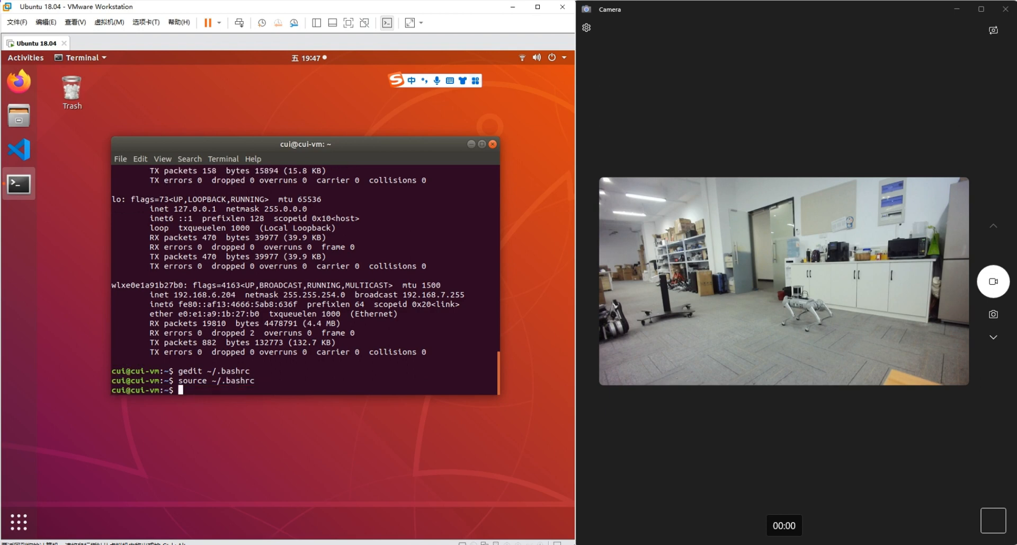
Ping the NX at 192.168.6.130 and SSH into it as unitree over the office Wi-Fi.
type("ping 192.168.")
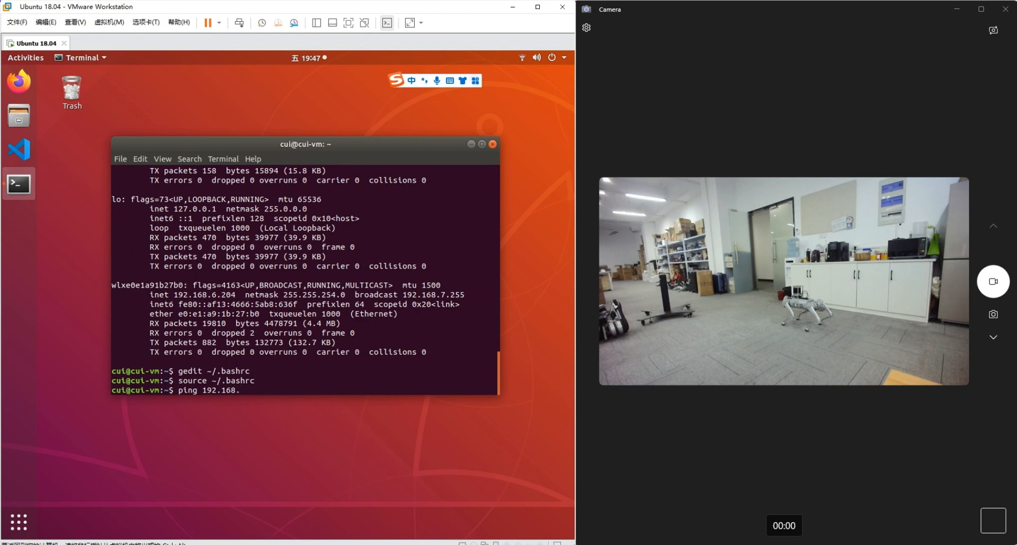
key("Return")
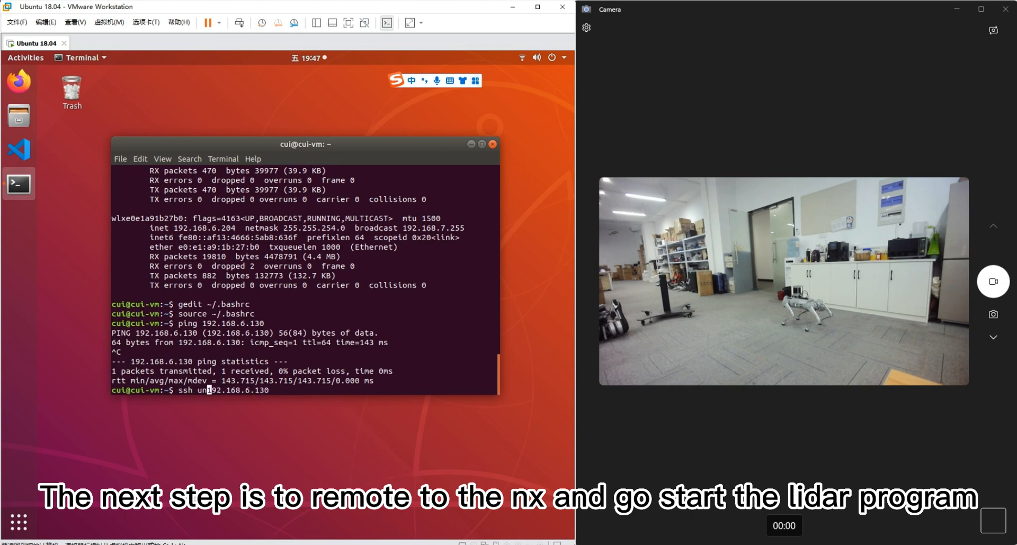
type("itree@")
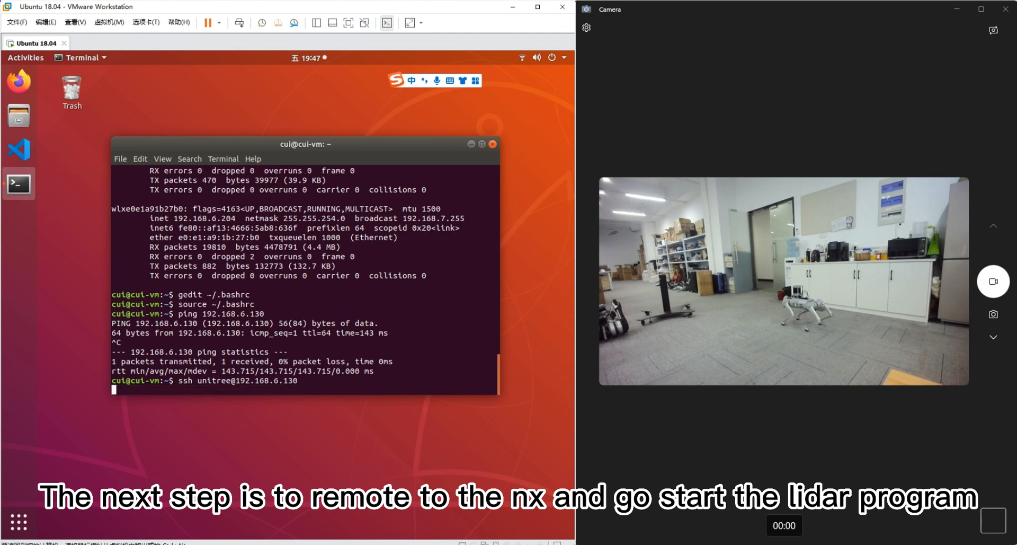
key("Return")
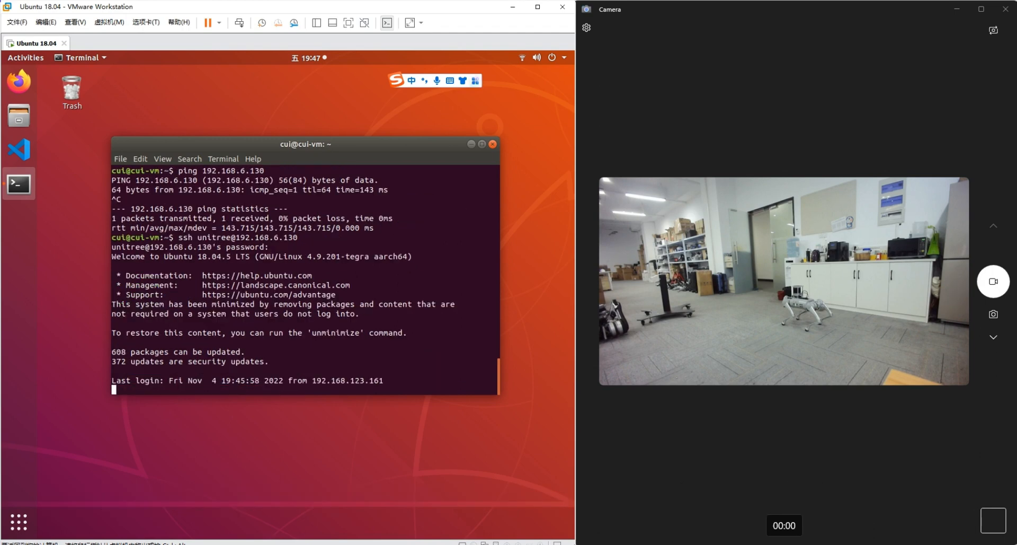
key("Return")
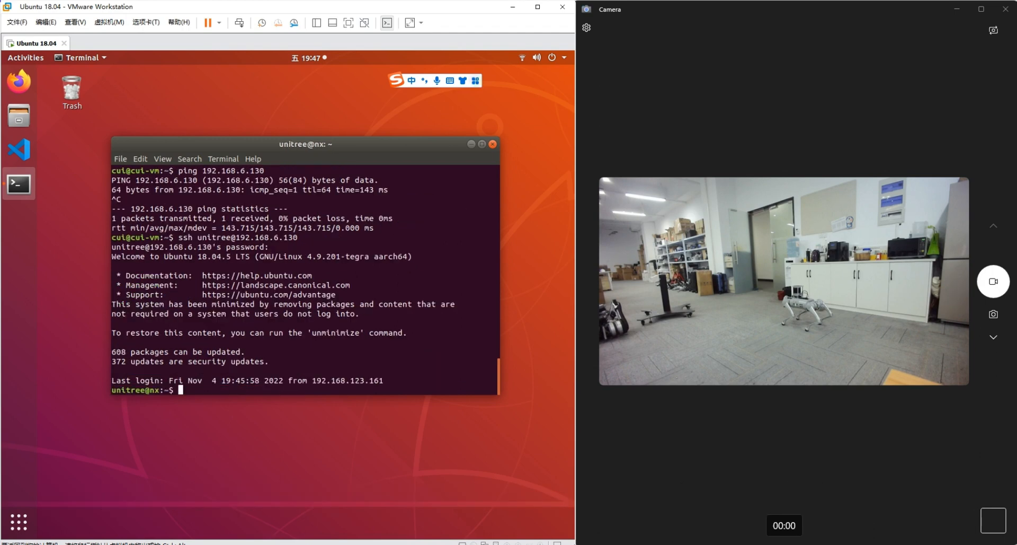
Enter the UnitreeSLAM folder, list it and print build_map.sh.
type("c")
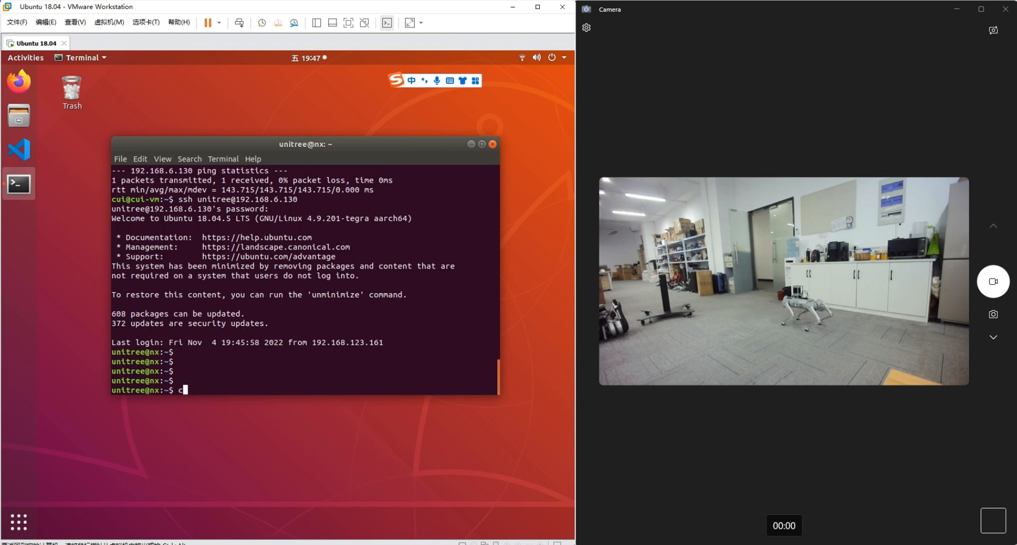
key("Return")
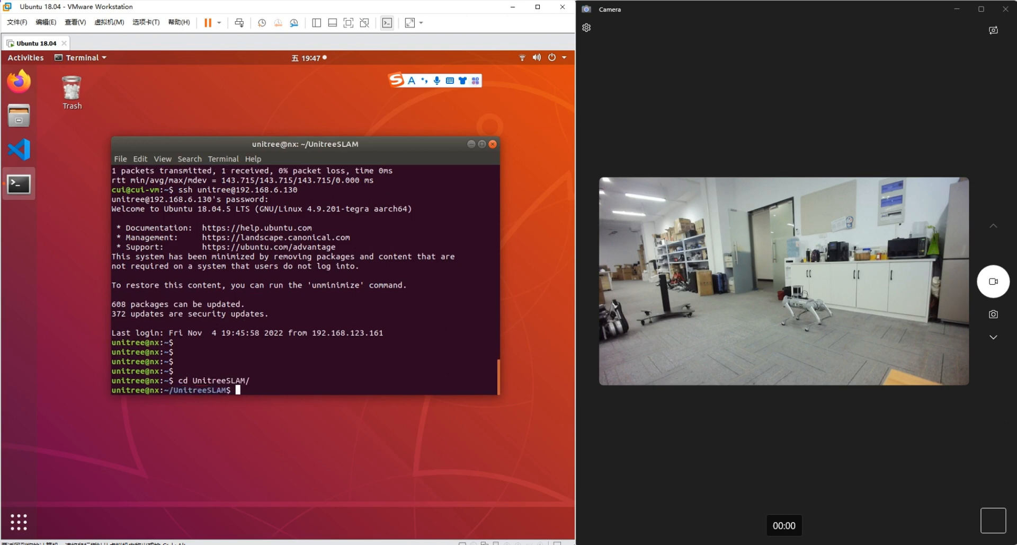
type("ls")
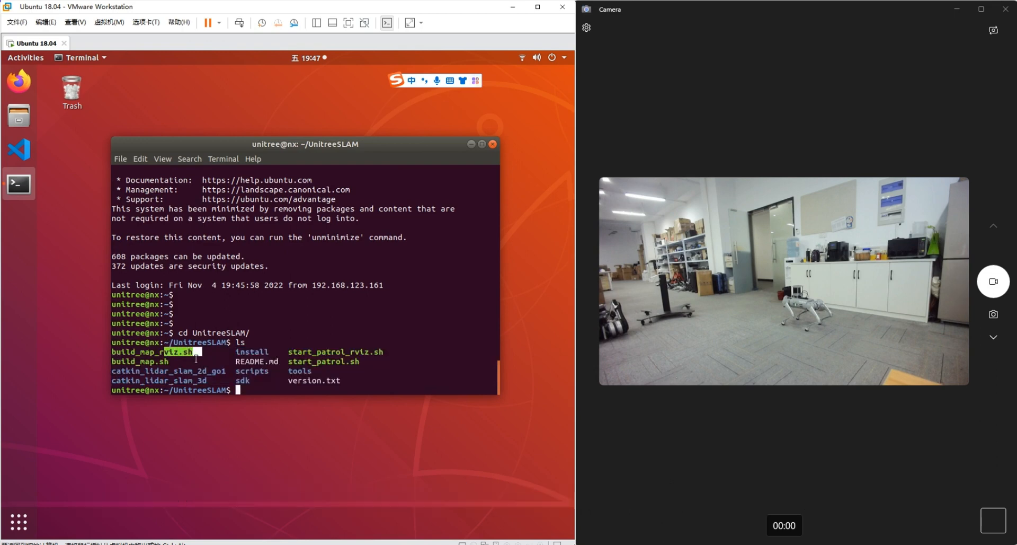
type("cat")
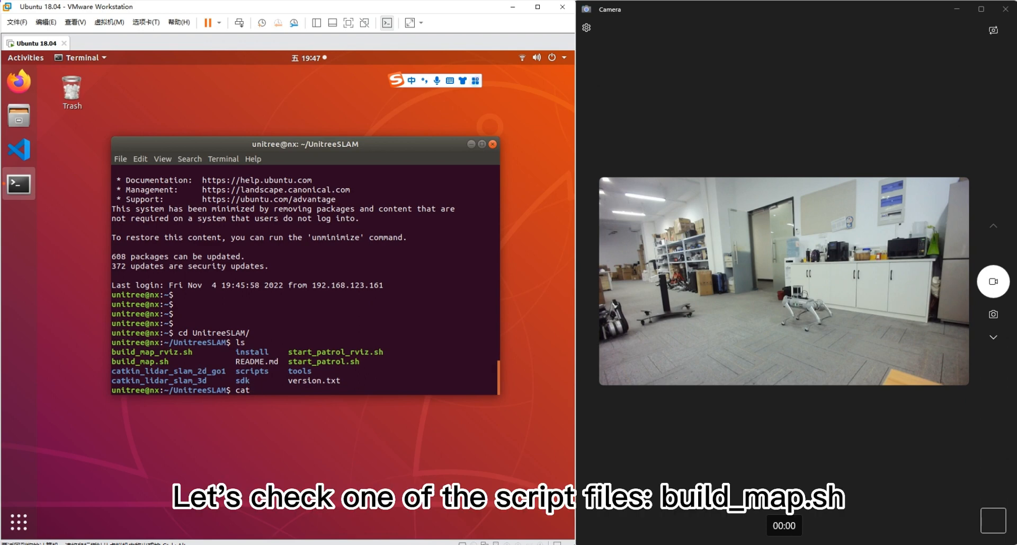
type("build_map.sh")
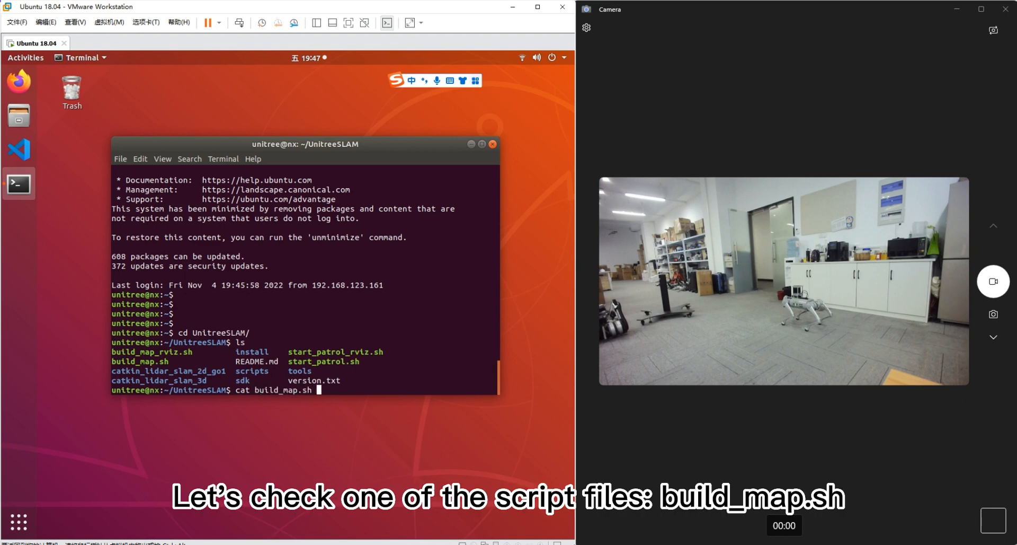
key("Return")
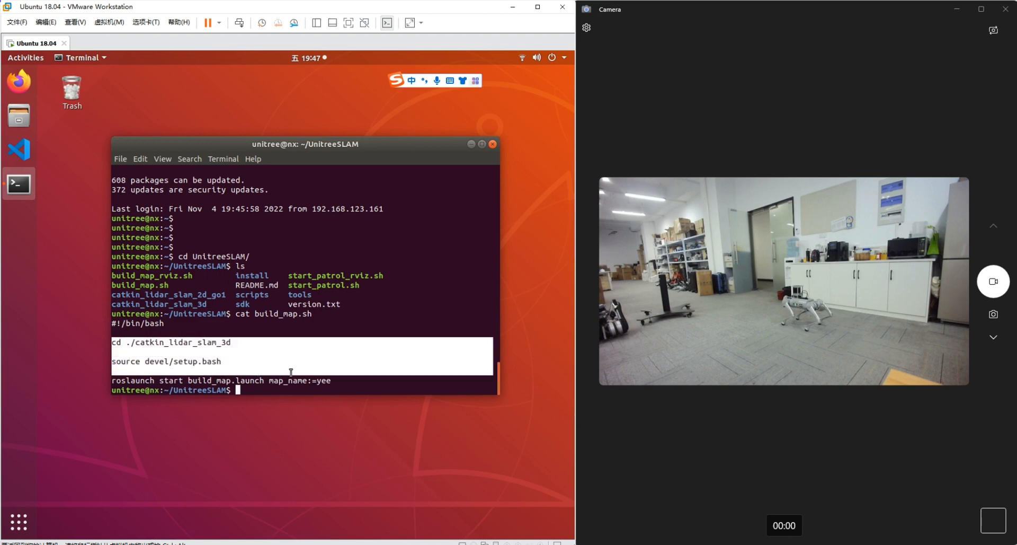
double_click(322, 381)
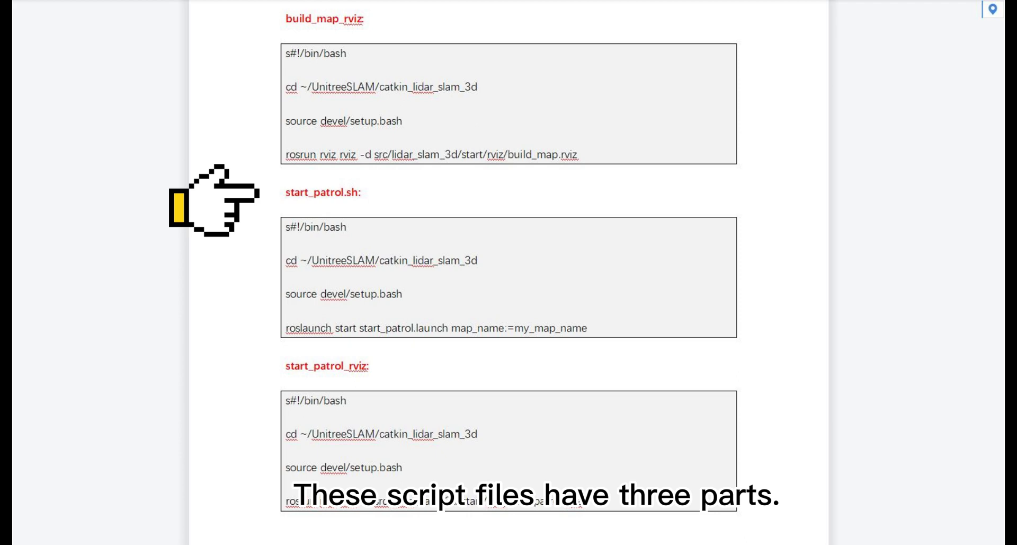
mouse_move(233, 272)
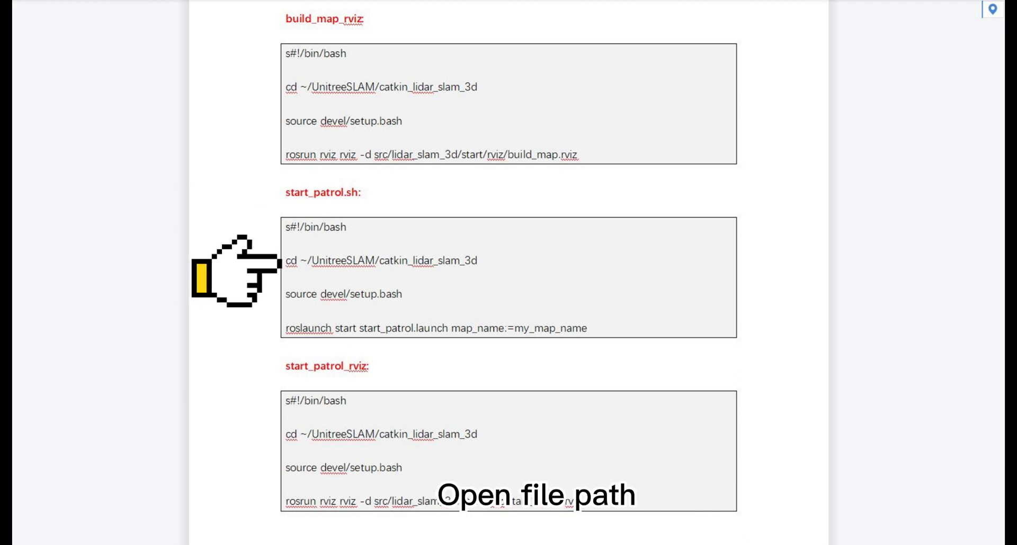
mouse_move(230, 305)
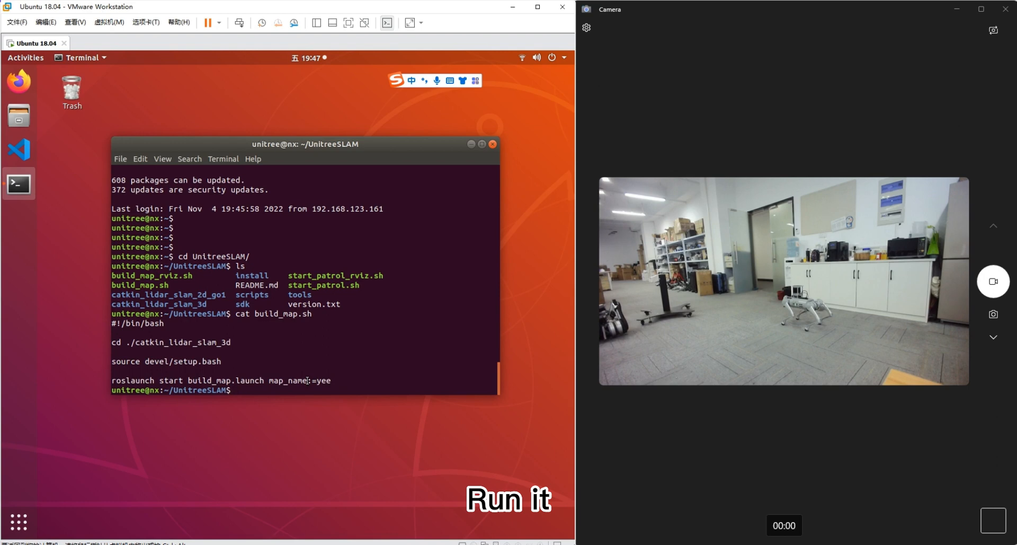
Edit build_map.sh in vim so the map name reads wee, saving with :wq.
type("vim ~")
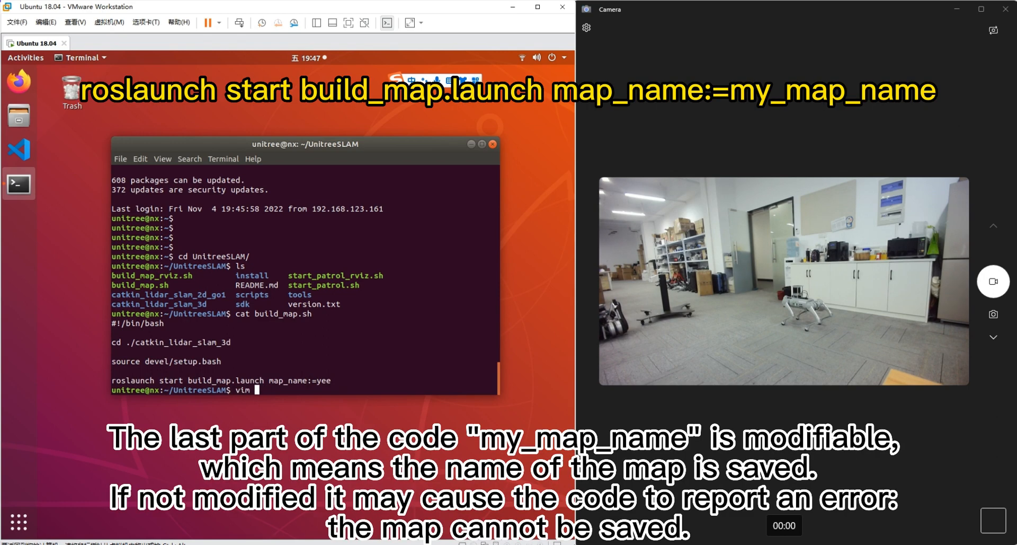
type("build_map.sh")
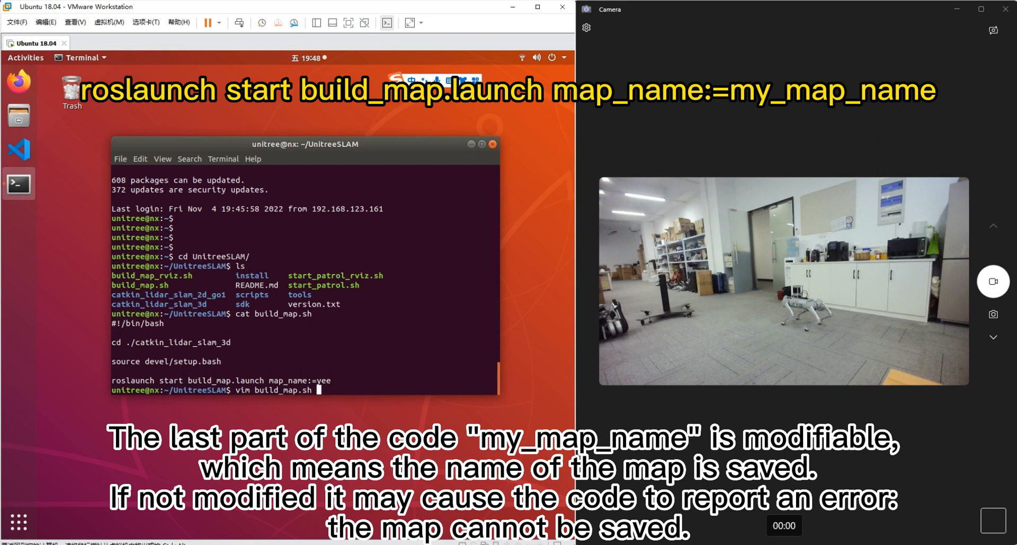
key("Return")
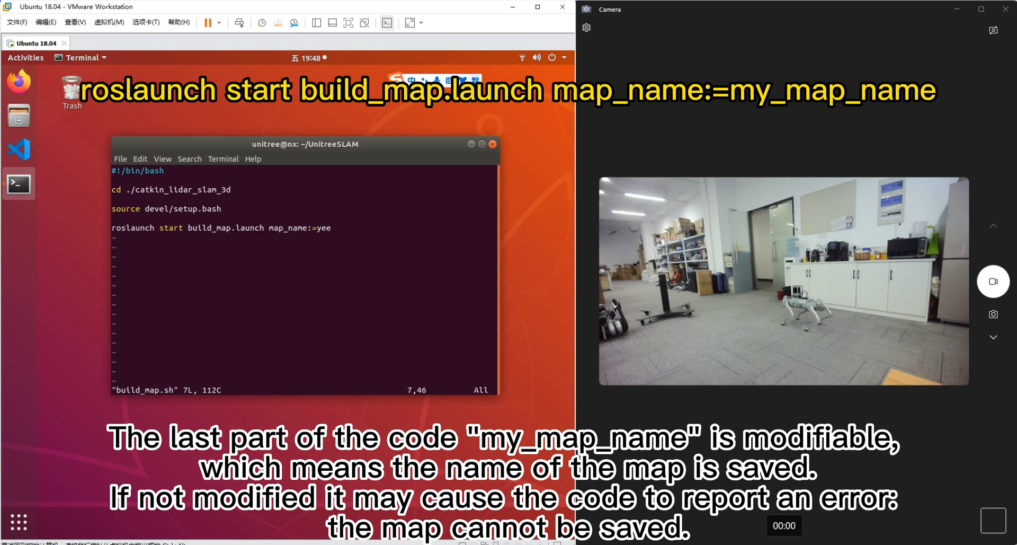
key("i")
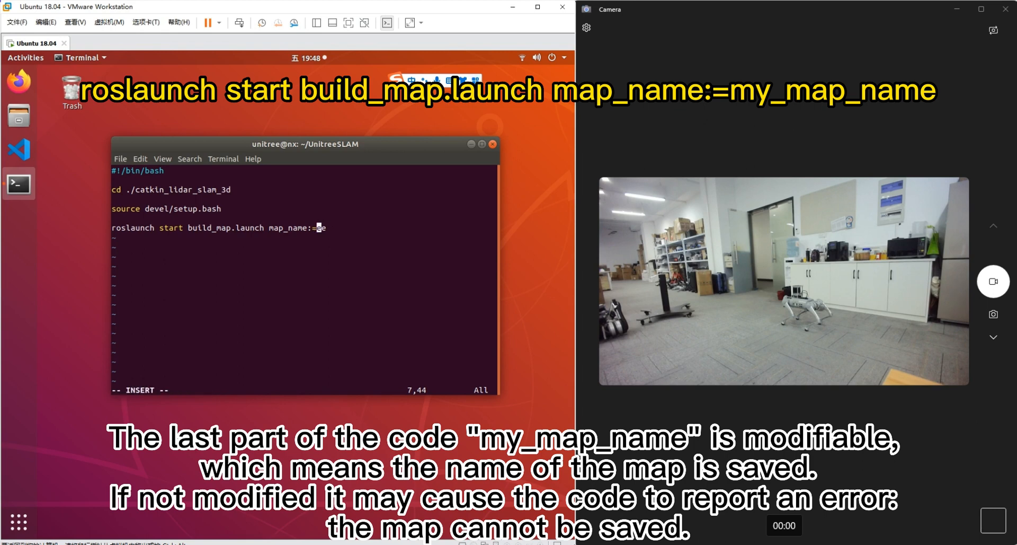
type("wee")
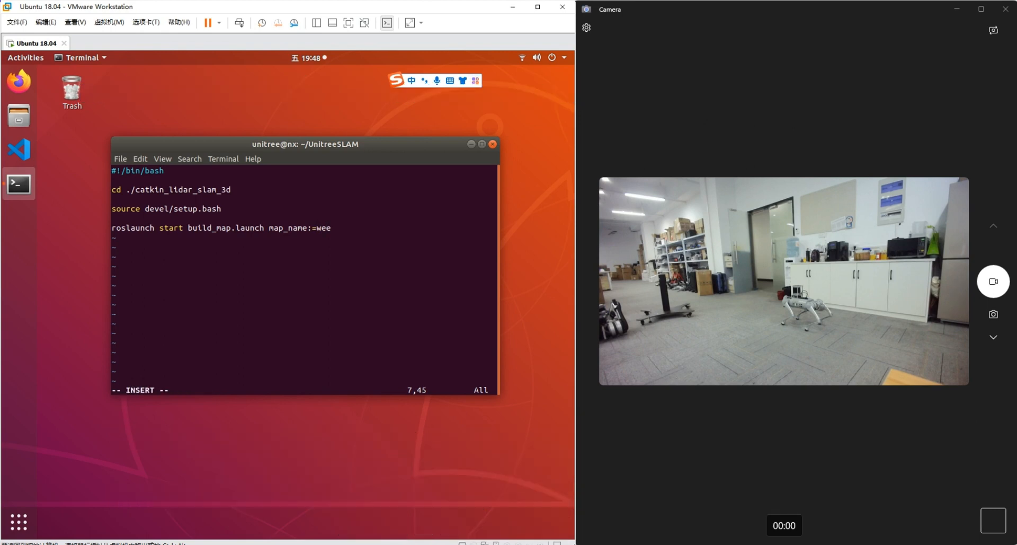
type(":wq")
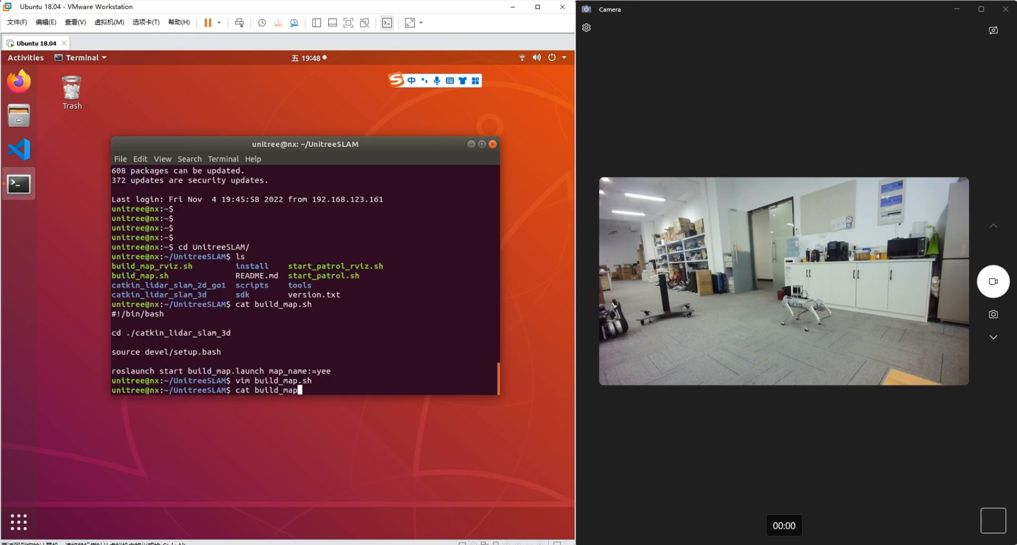
Reprint build_map.sh with cat to confirm the map name change.
key("Return")
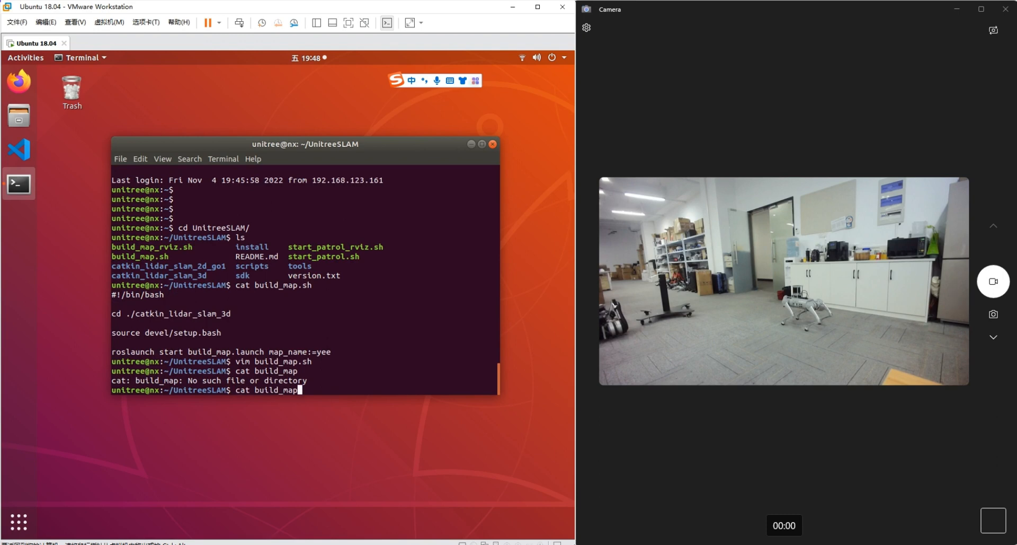
key("Return")
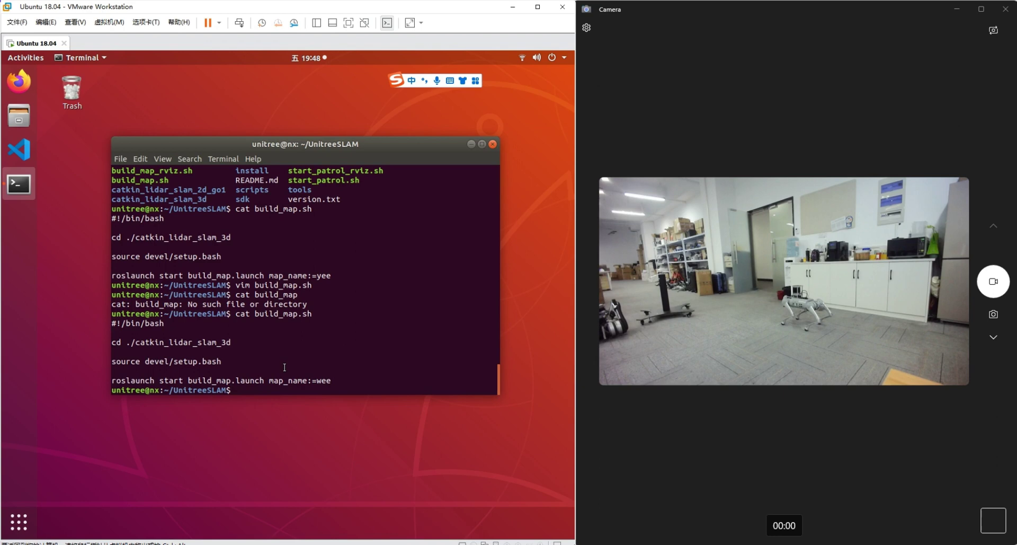
type("cat build_map.sh")
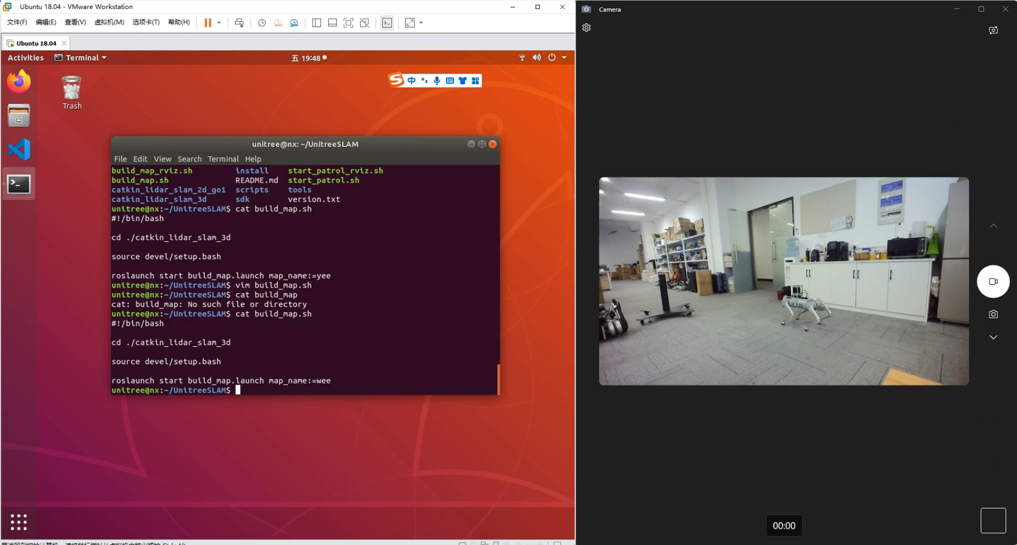
Run ./build_map.sh on the robot to start map building.
type("./build_map.")
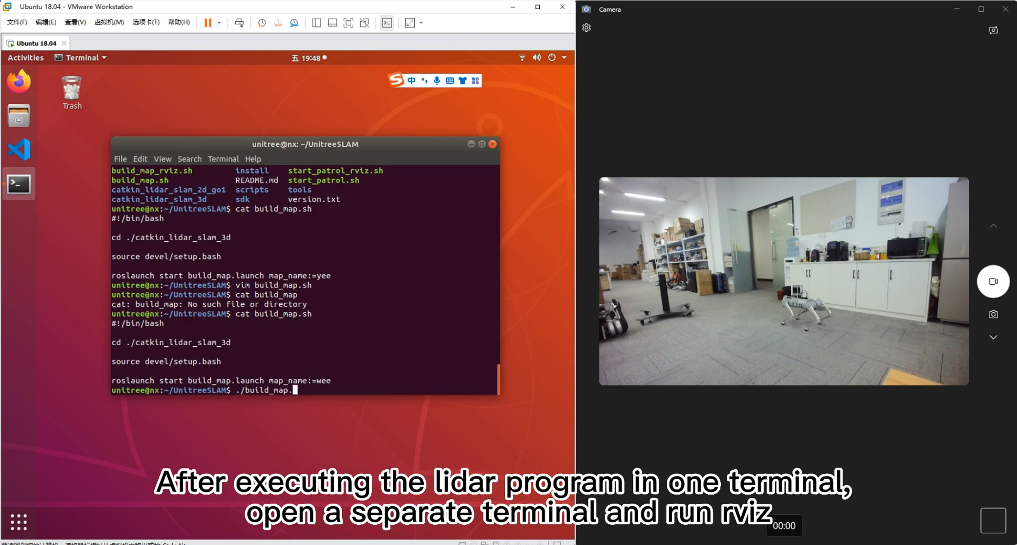
key("Return")
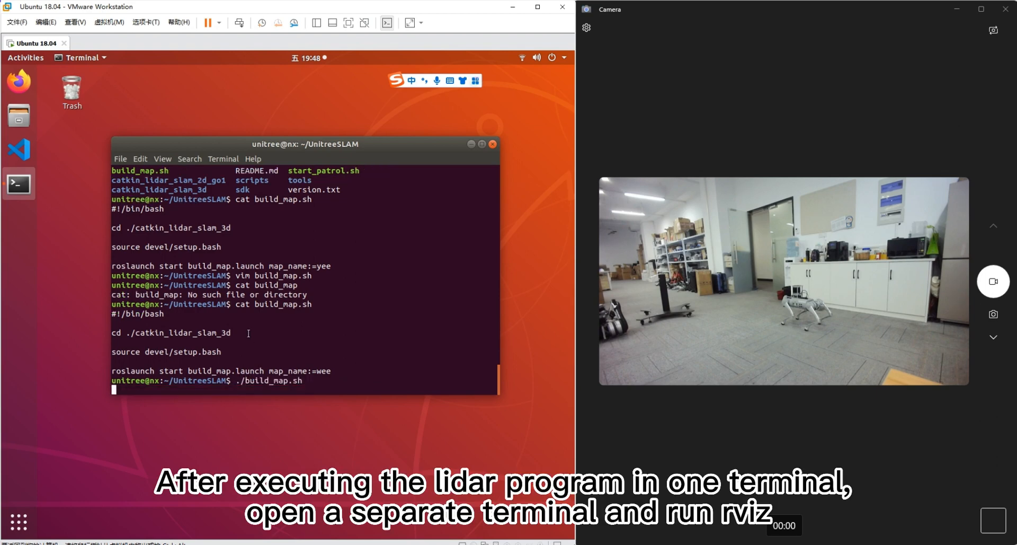
key("Return")
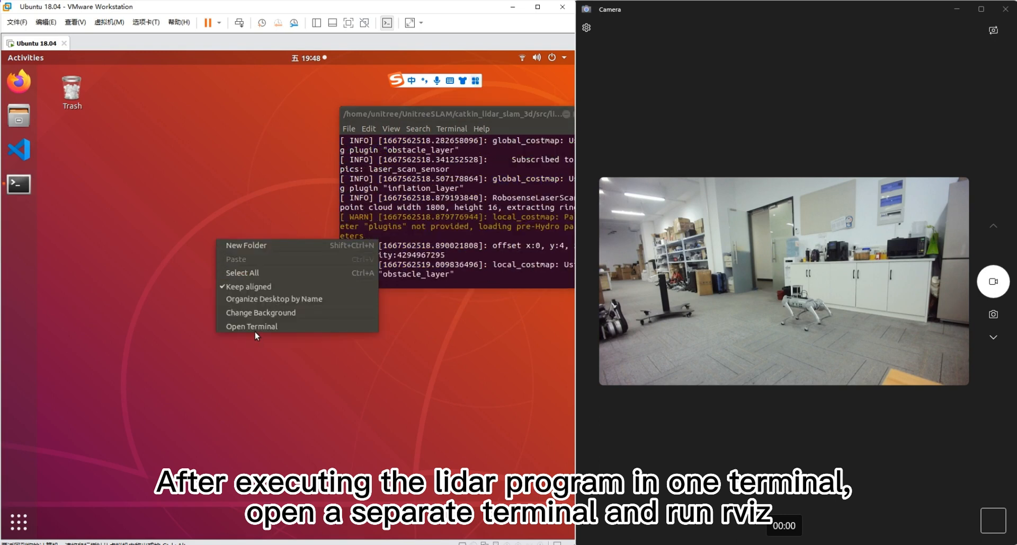
In a new local terminal, launch rviz -d build_map.rviz after locating the config in Home.
left_click(251, 326)
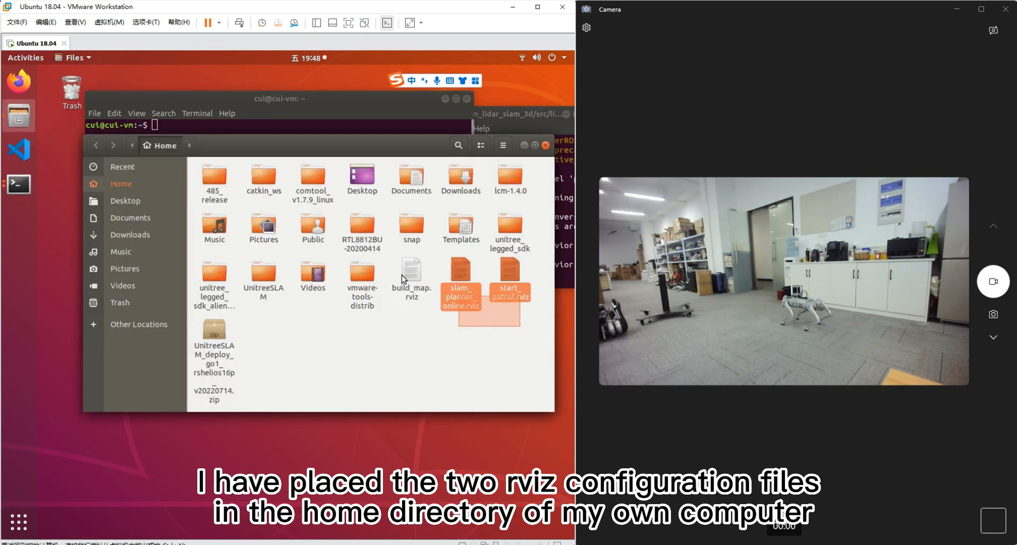
left_click(411, 274)
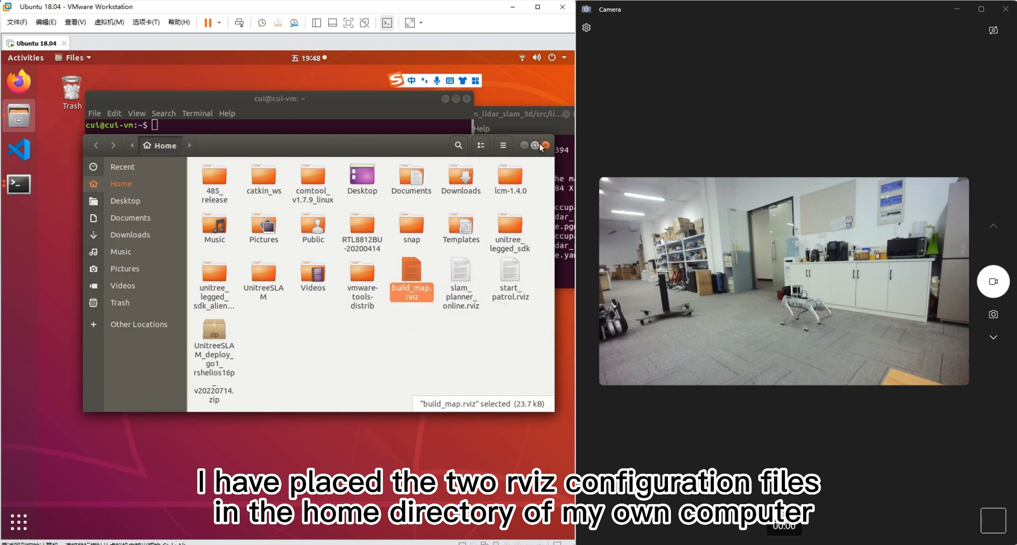
left_click(543, 144)
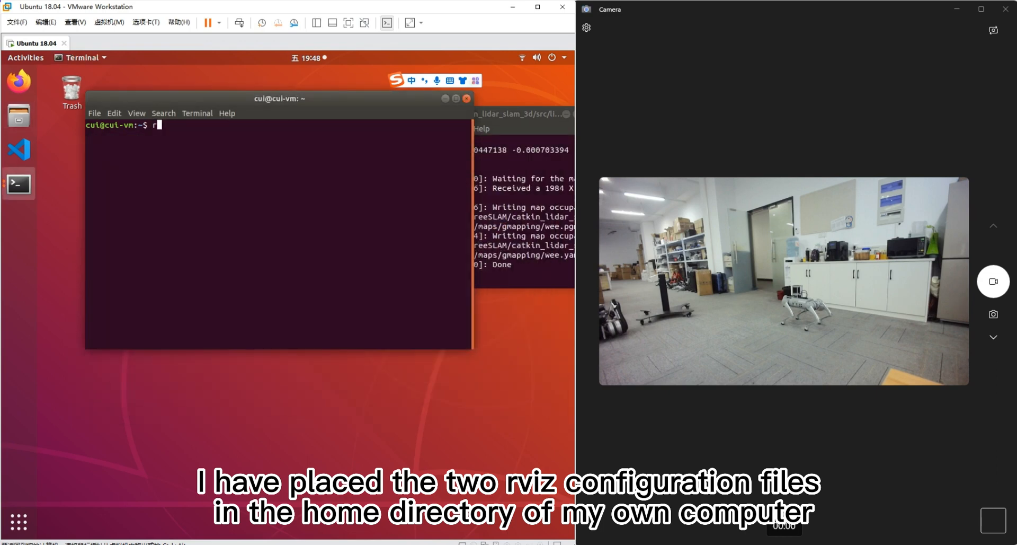
type("iv")
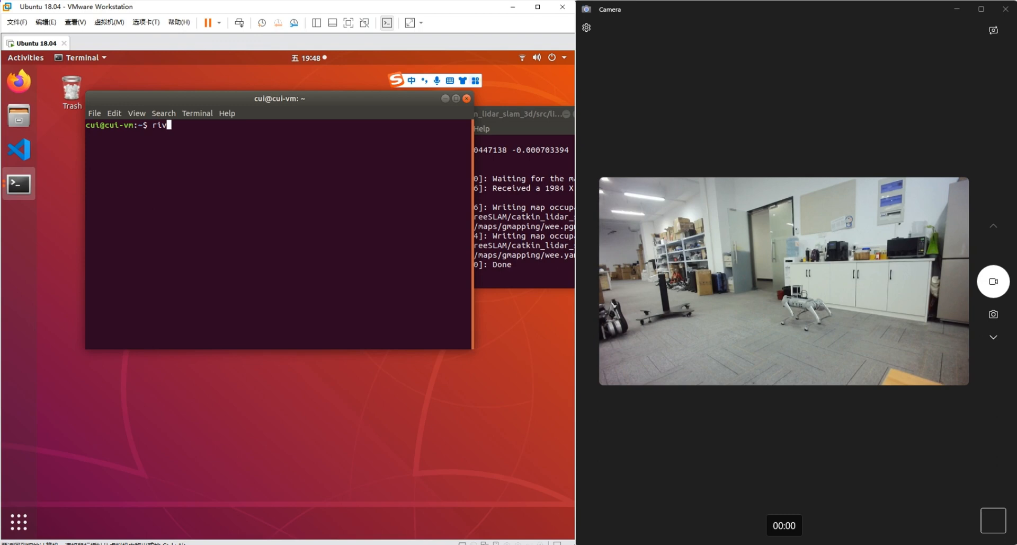
type("z -d")
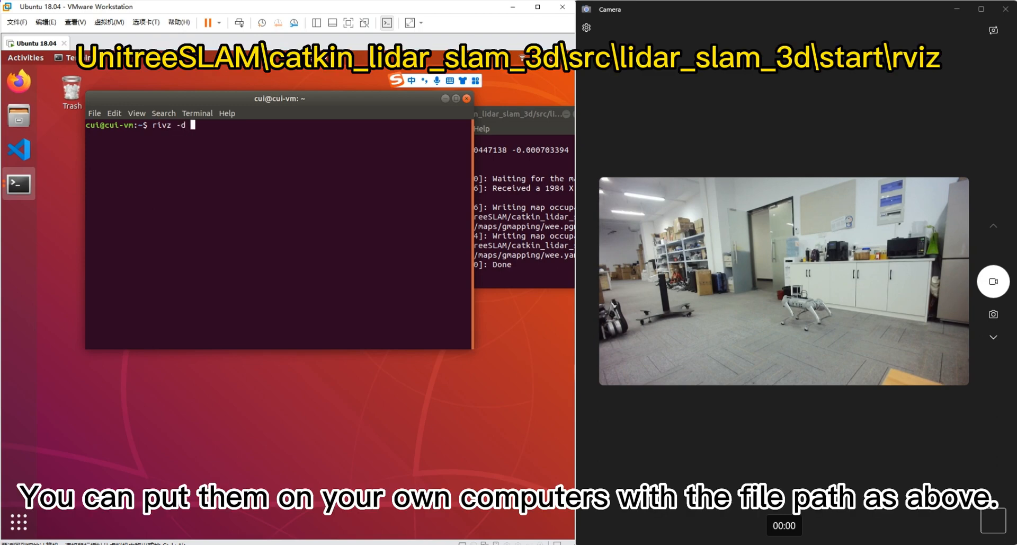
key("Return")
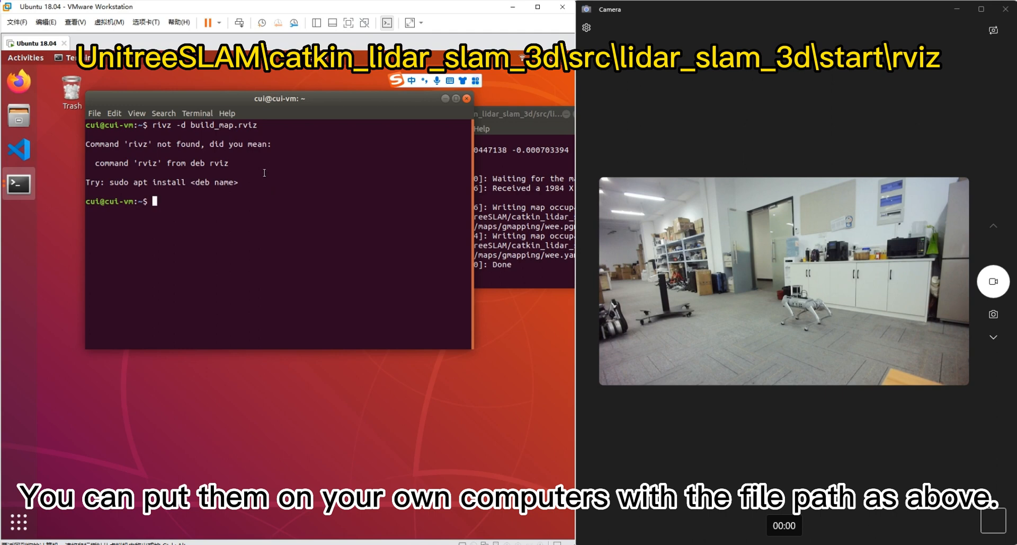
type("rviz")
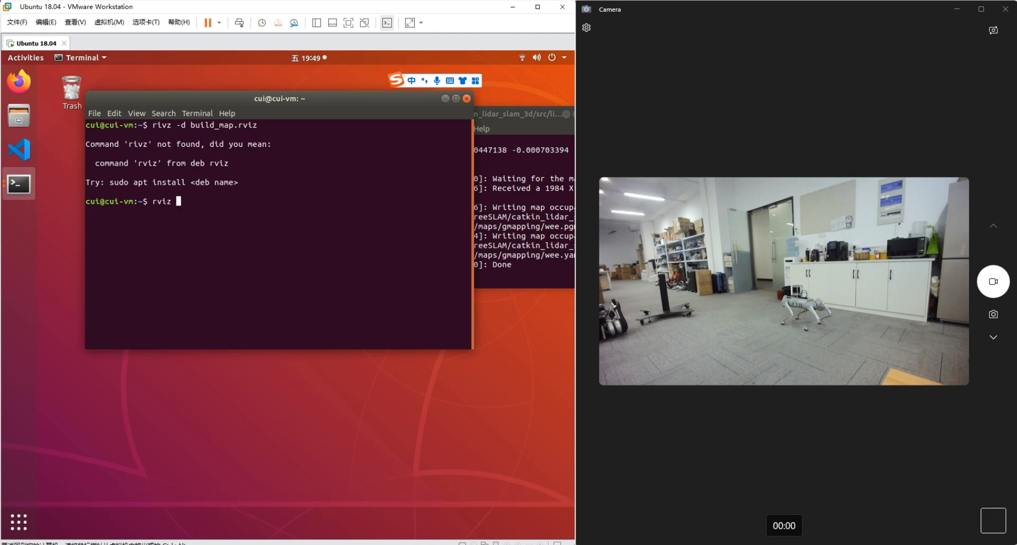
type("-d")
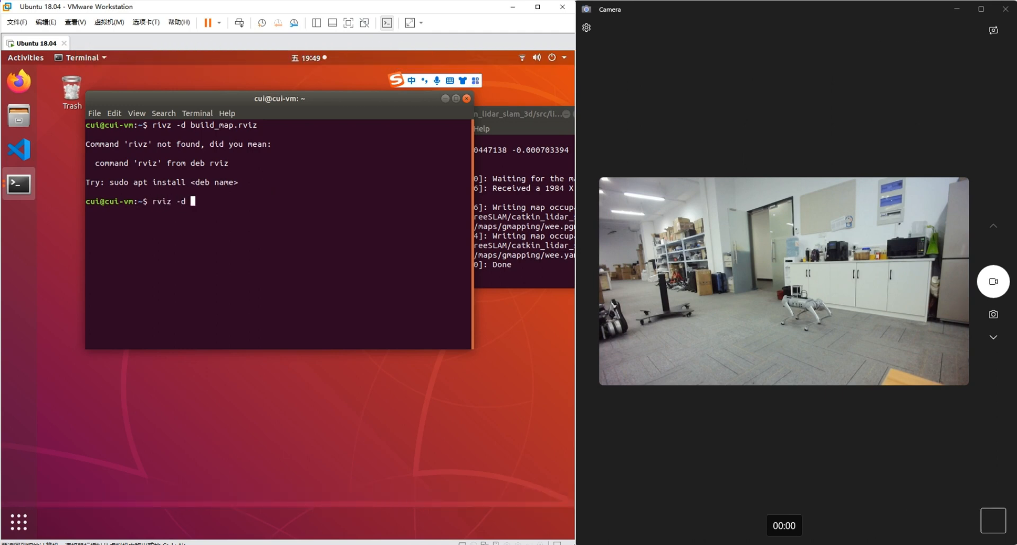
key("Return")
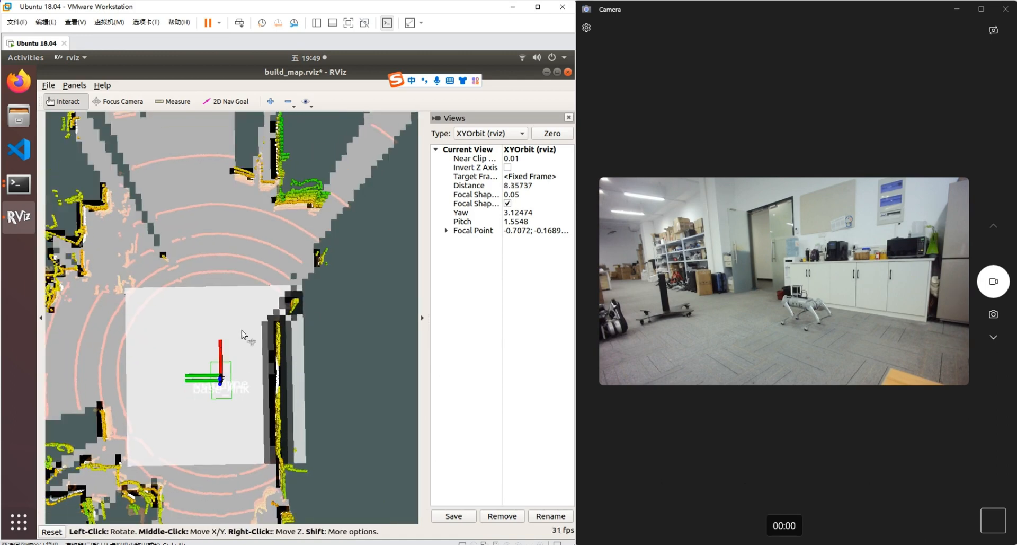
left_click_drag(242, 335, 327, 278)
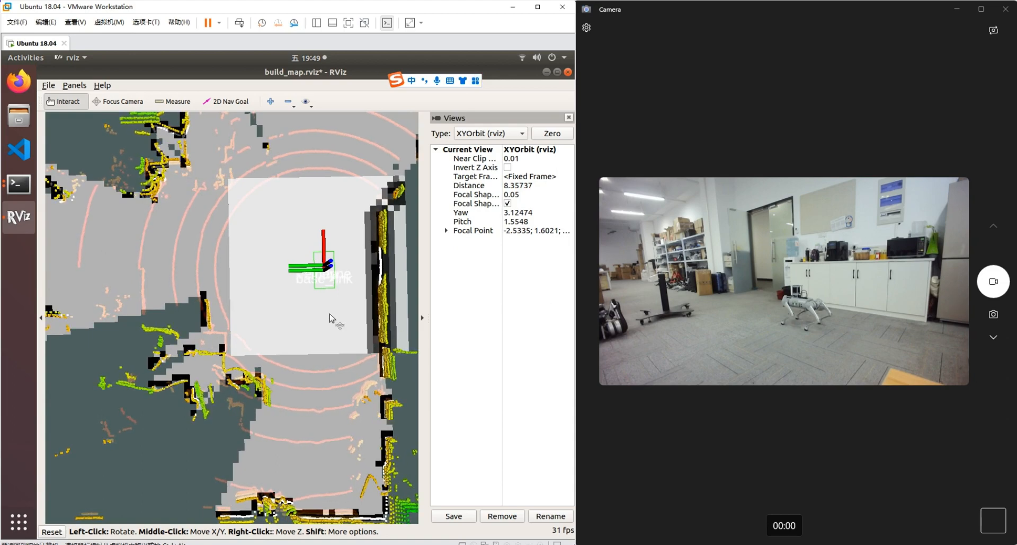
left_click_drag(330, 318, 279, 270)
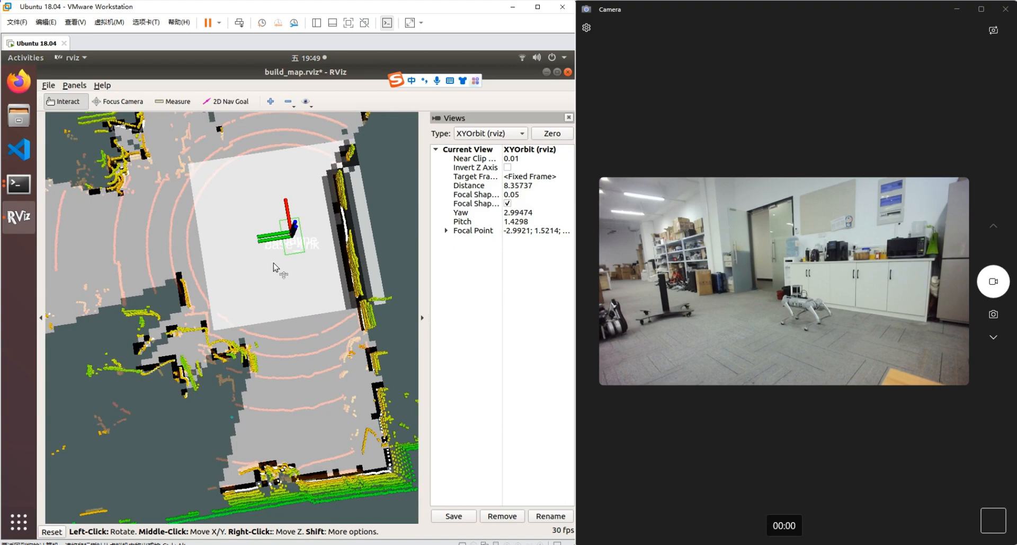
left_click_drag(272, 265, 311, 295)
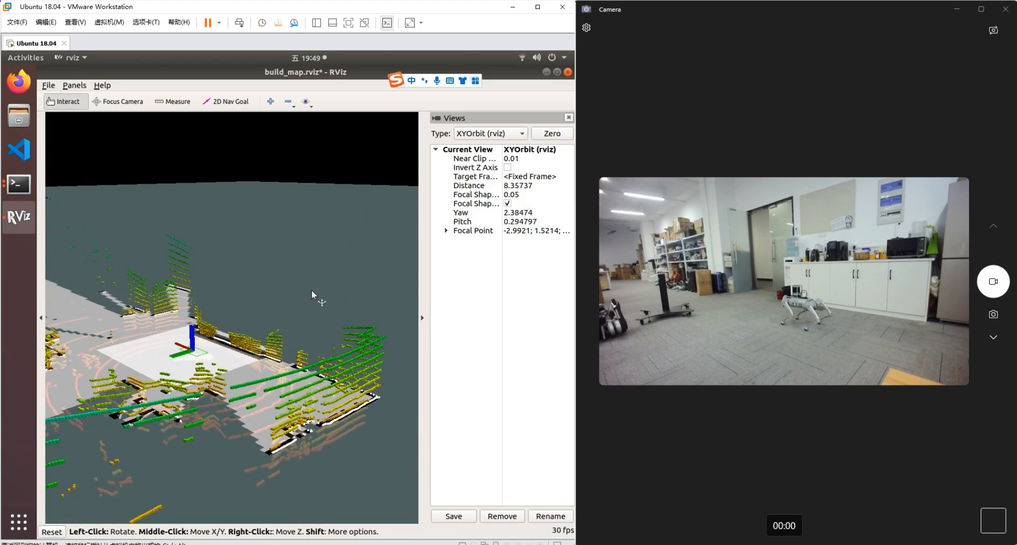
left_click_drag(311, 294, 230, 345)
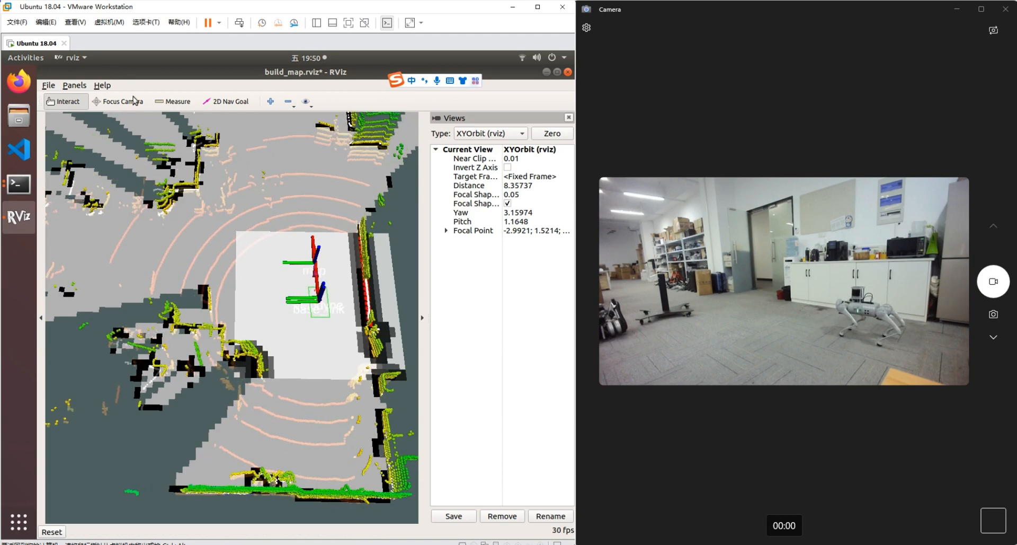
mouse_move(123, 101)
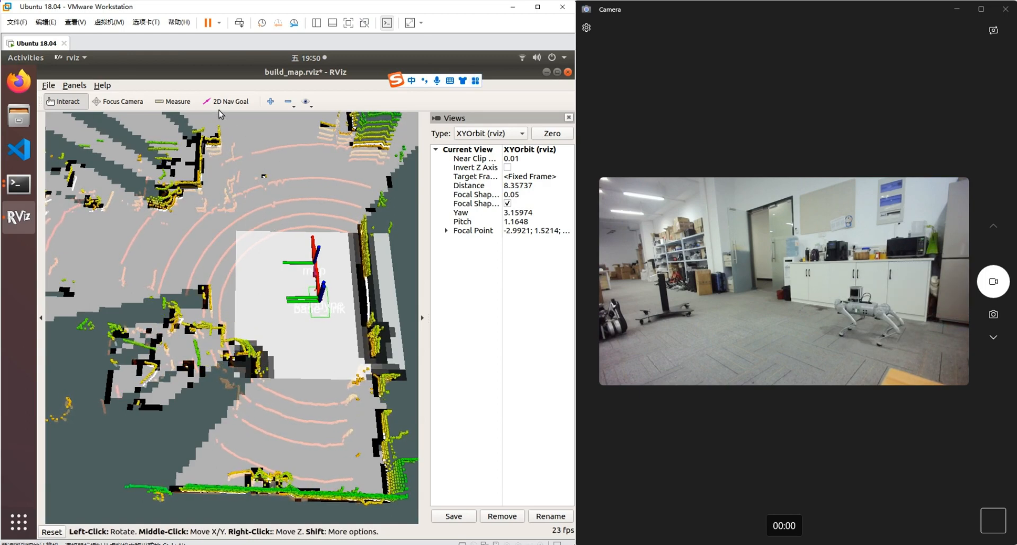
left_click(228, 101)
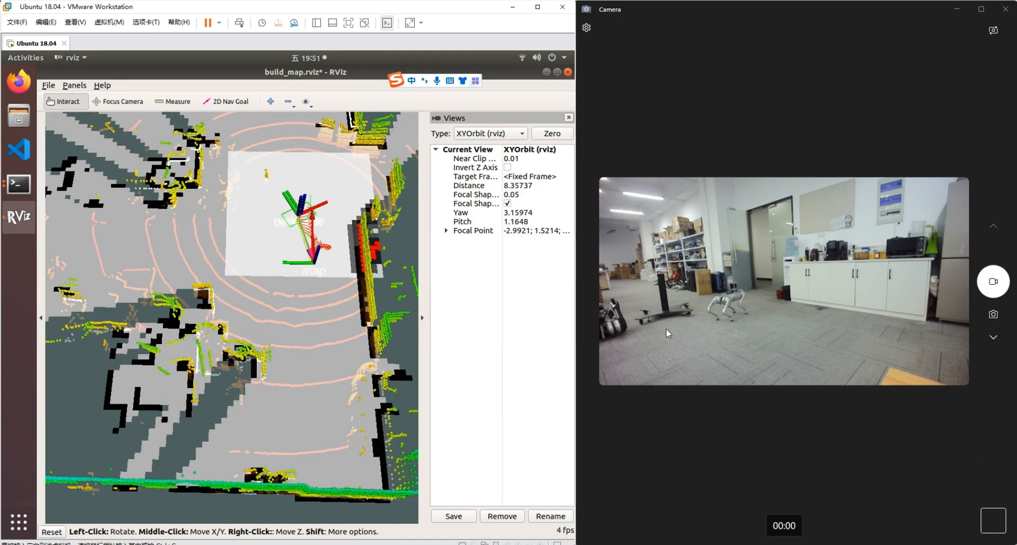
Drag a 2D Nav Goal on the map to save a patrol point, then close RViz.
left_click_drag(311, 223, 247, 172)
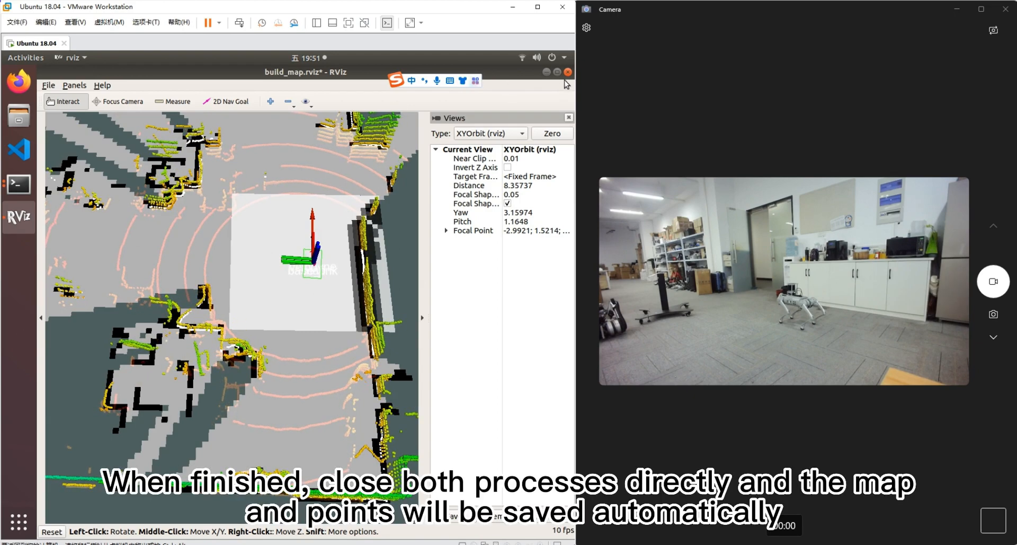
left_click(567, 71)
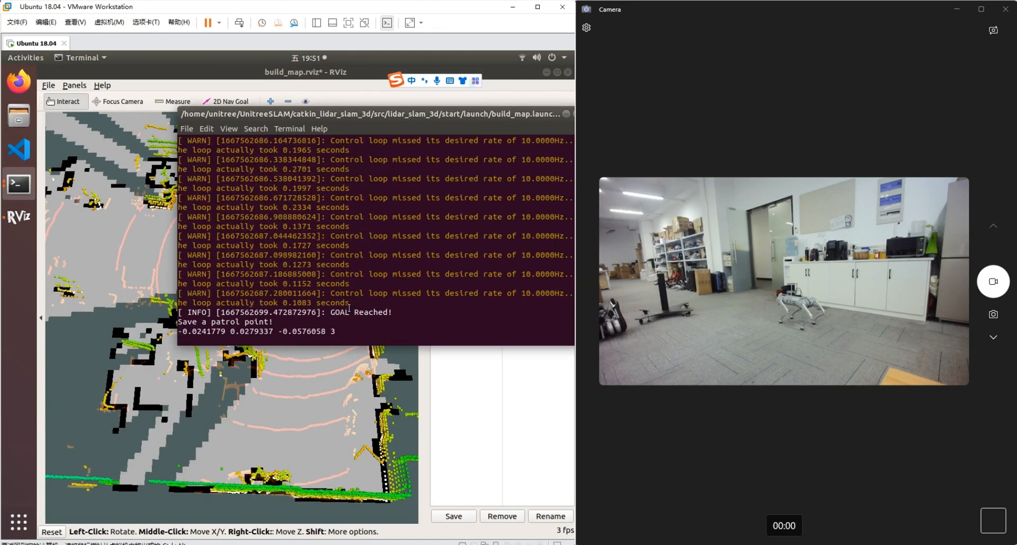
Stop the mapping run with Ctrl+C so the map saves to pcd files.
key("ctrl+c")
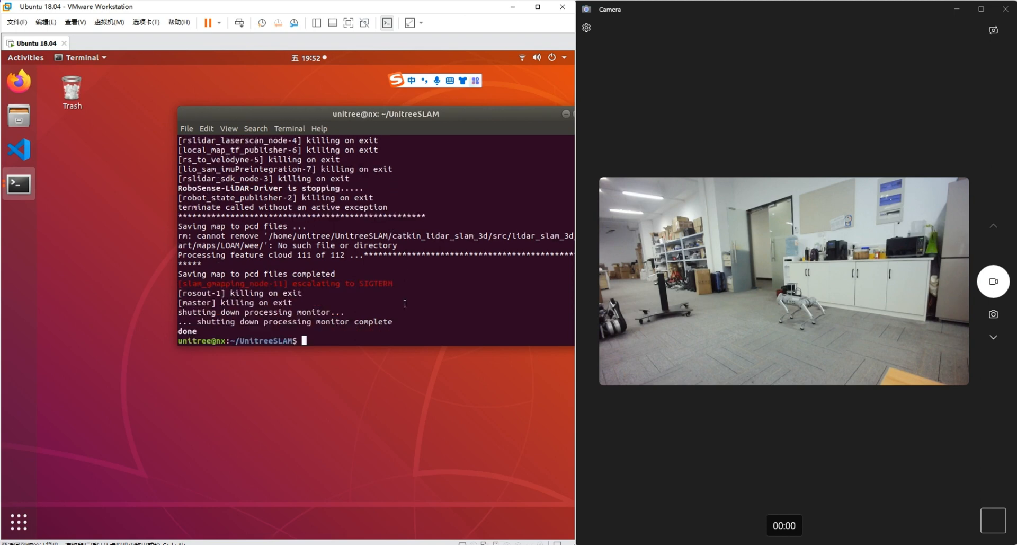
type("./build_map.sh")
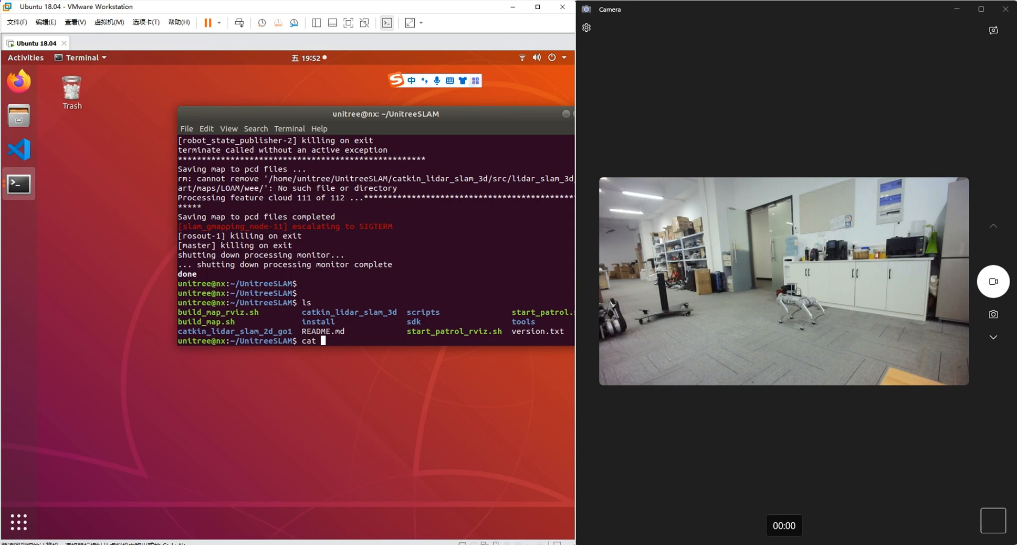
Print start_patrol.sh to see it still launches with map_name yee.
type("start_patrol.s")
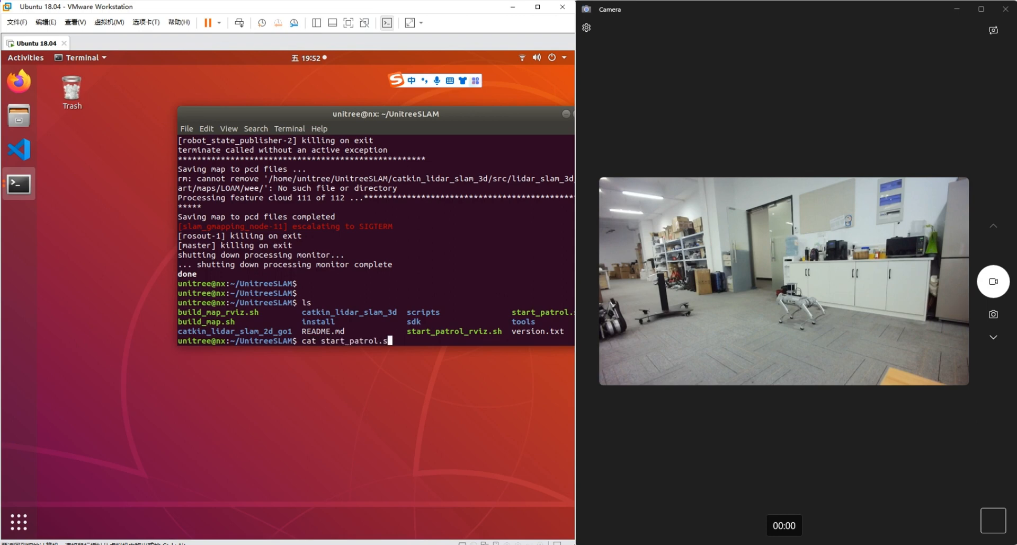
key("Return")
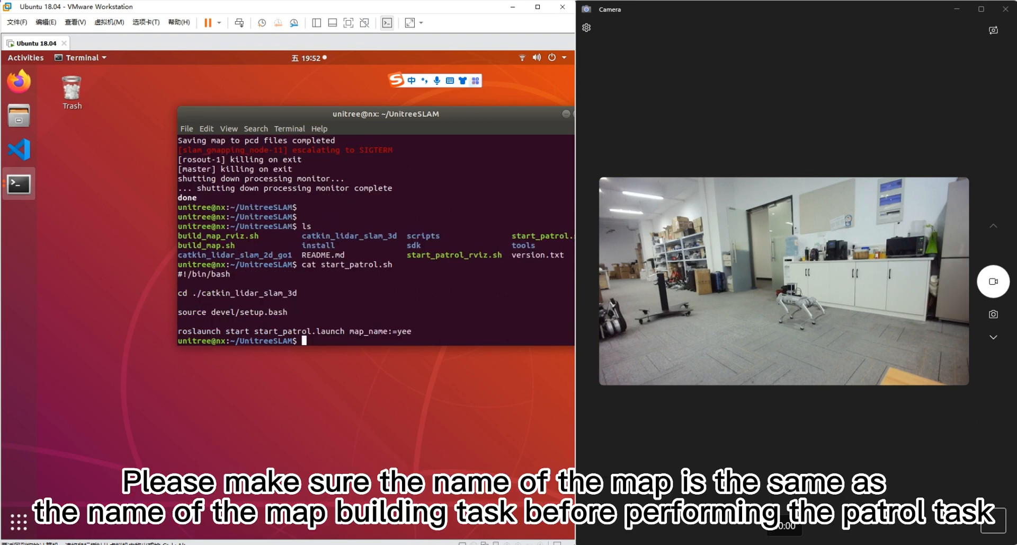
type("cat")
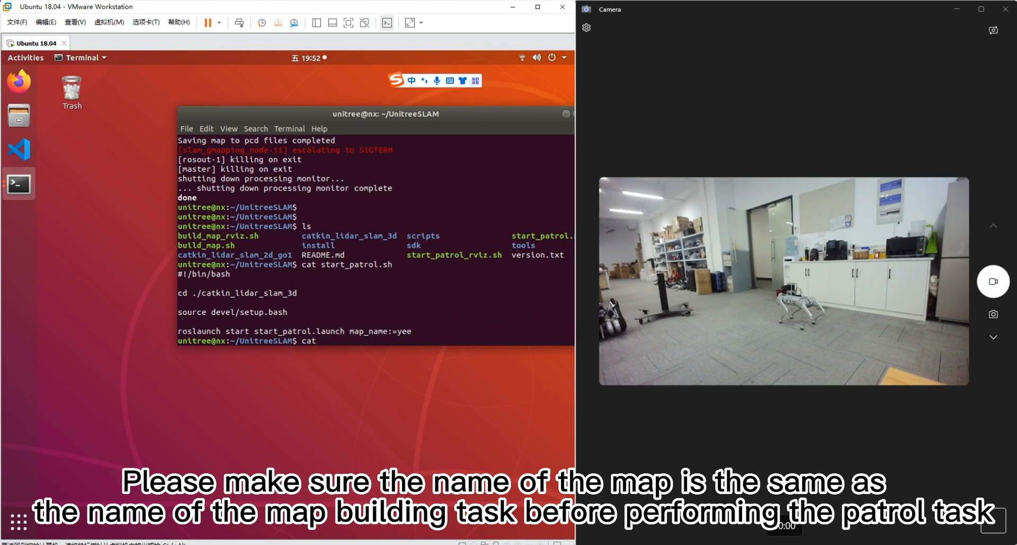
type("start_patrol.s")
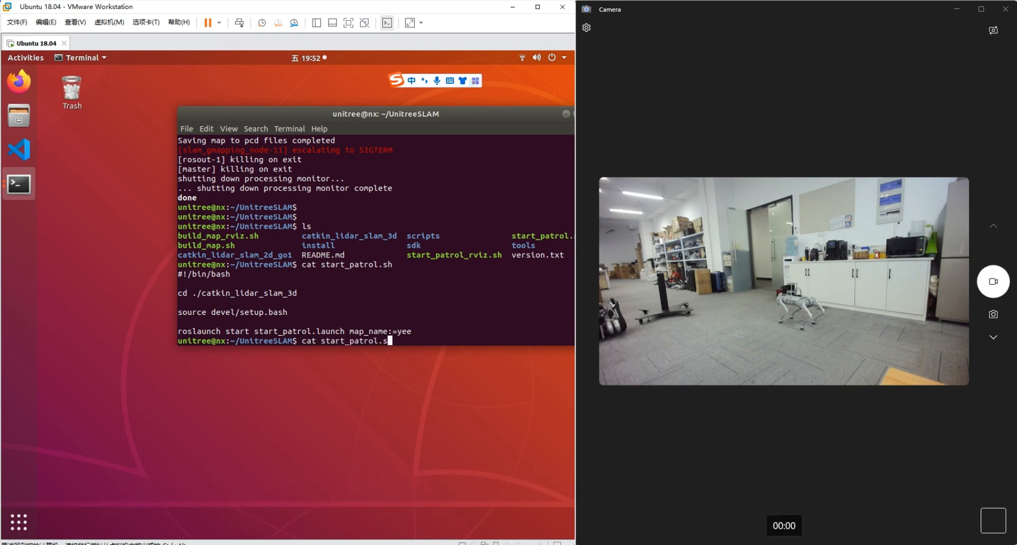
key("Return")
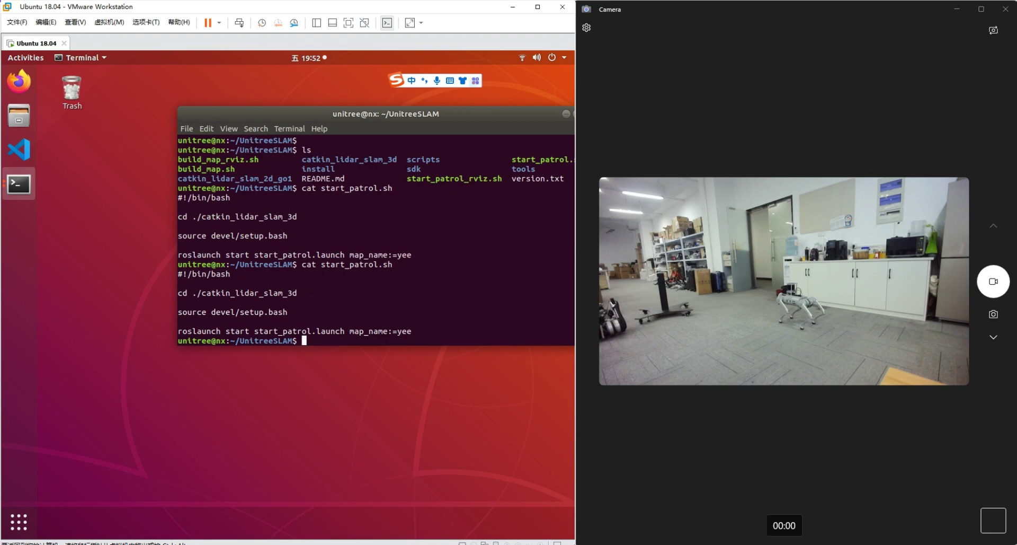
Edit start_patrol.sh in vim to map_name:=wee and reprint it to confirm.
type("vim start_patrol")
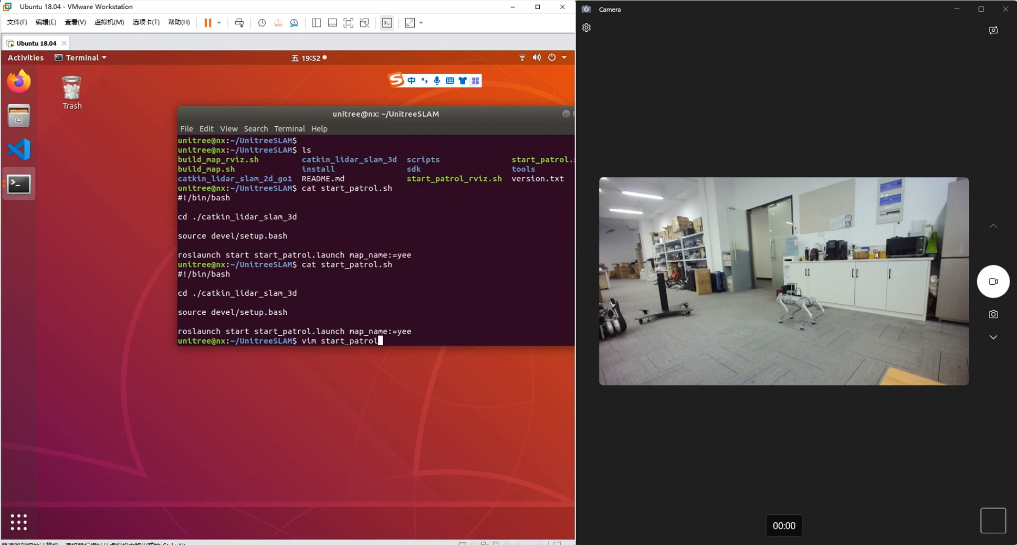
key("Return")
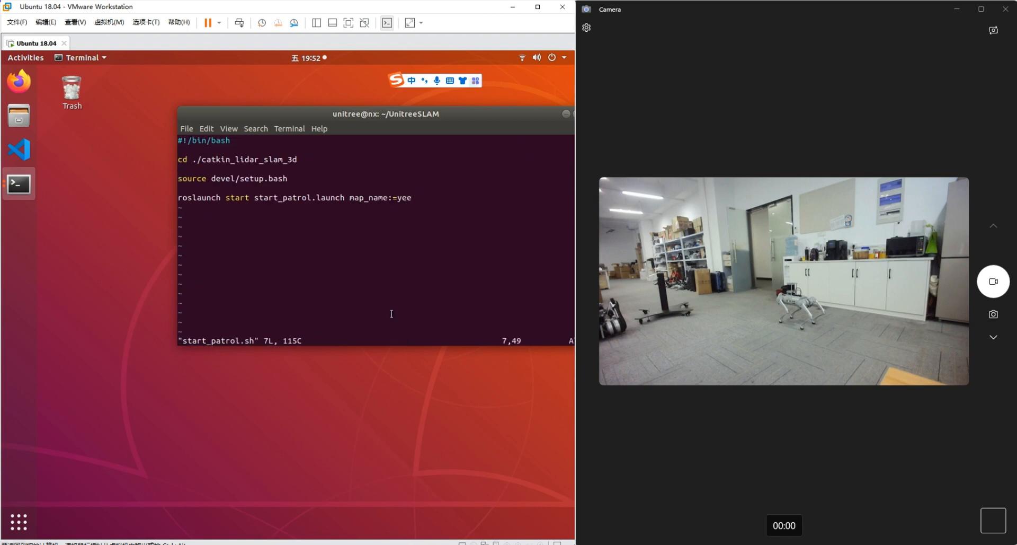
key("i")
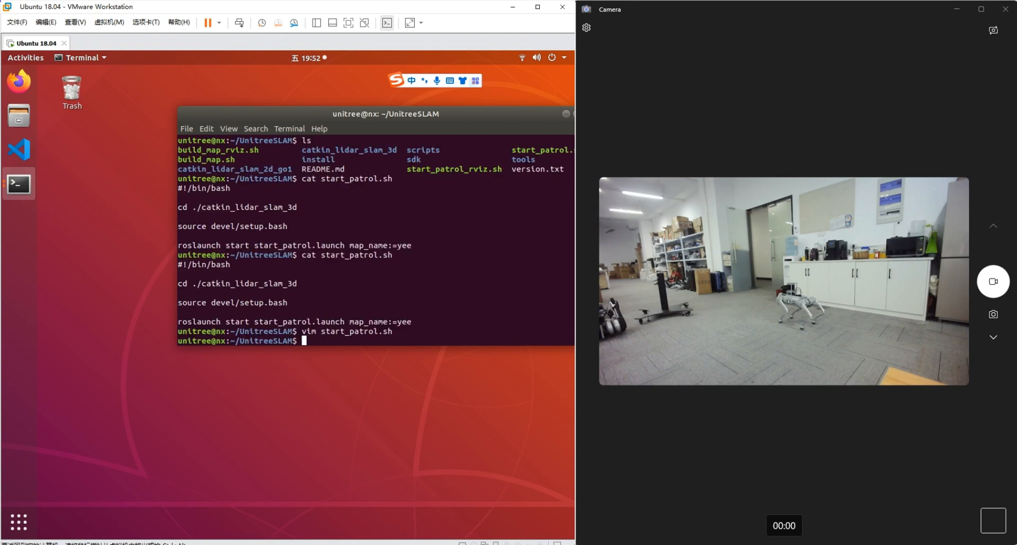
type("cat start_patrol.sh")
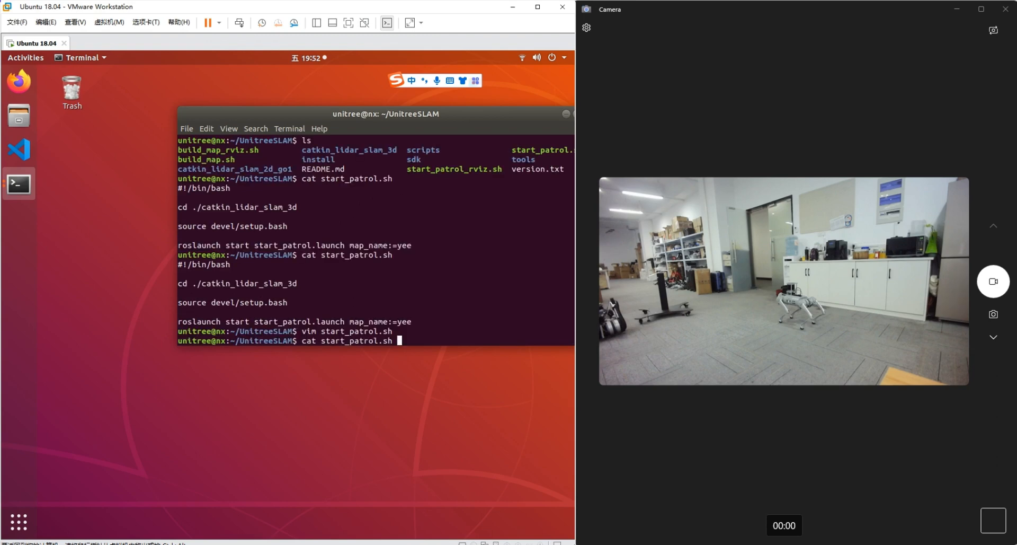
key("Return")
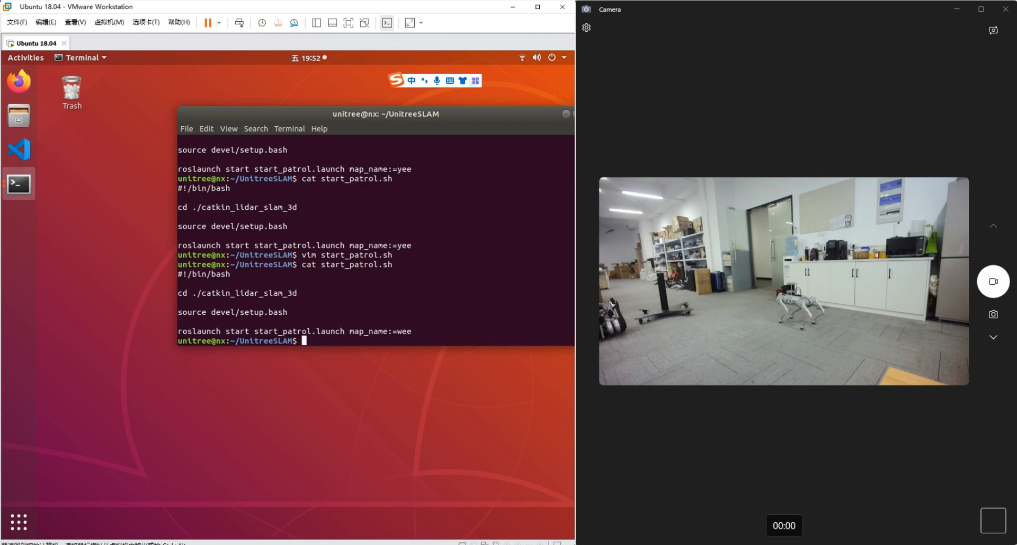
mouse_move(43, 126)
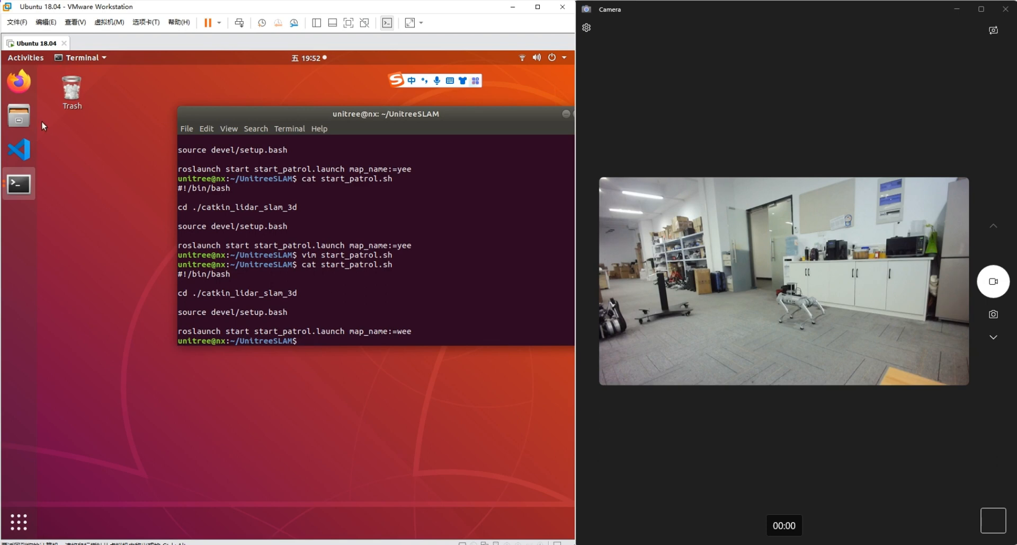
Run ./start_patrol.sh, then rviz -d start_patrol.rviz in a second terminal.
left_click(18, 116)
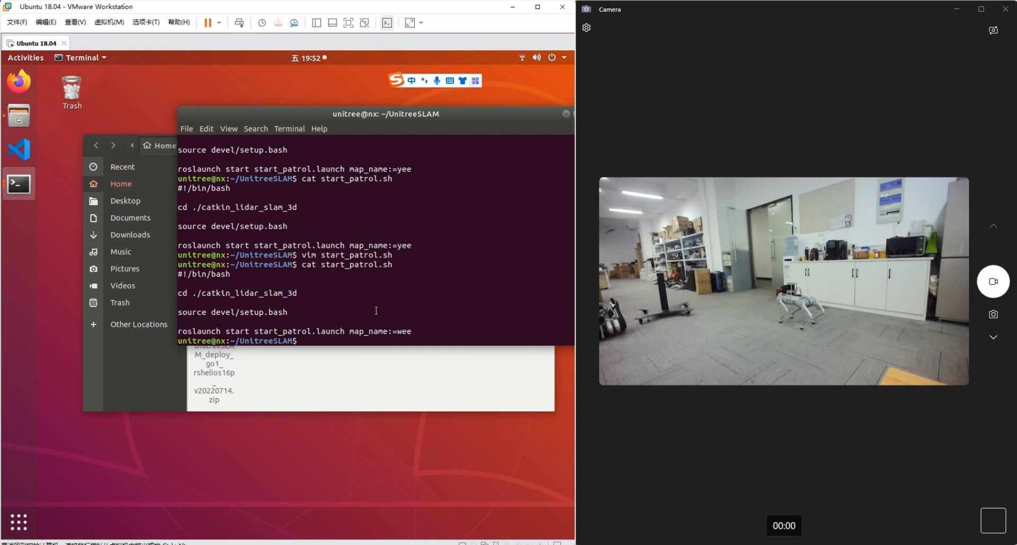
type("./start_patrol")
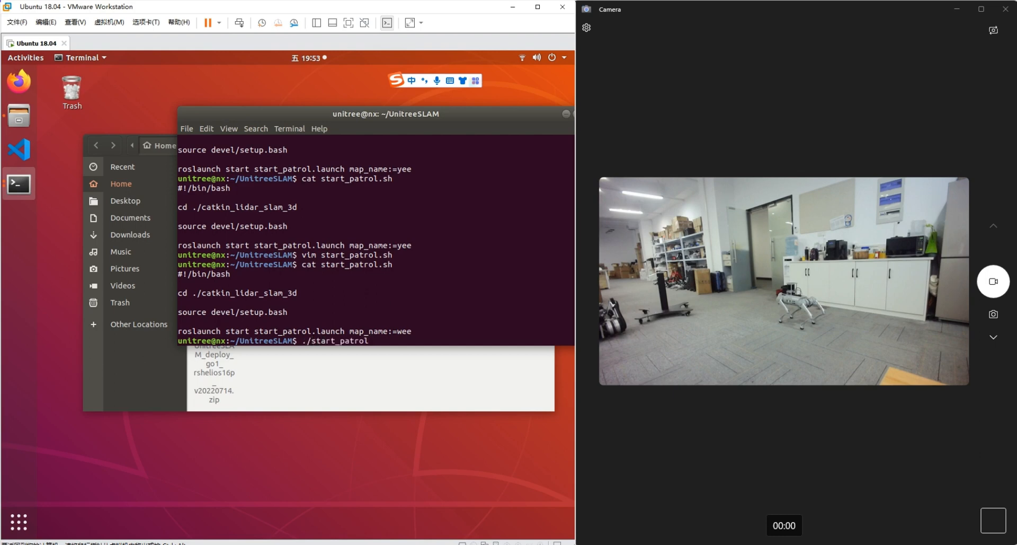
type(".sh")
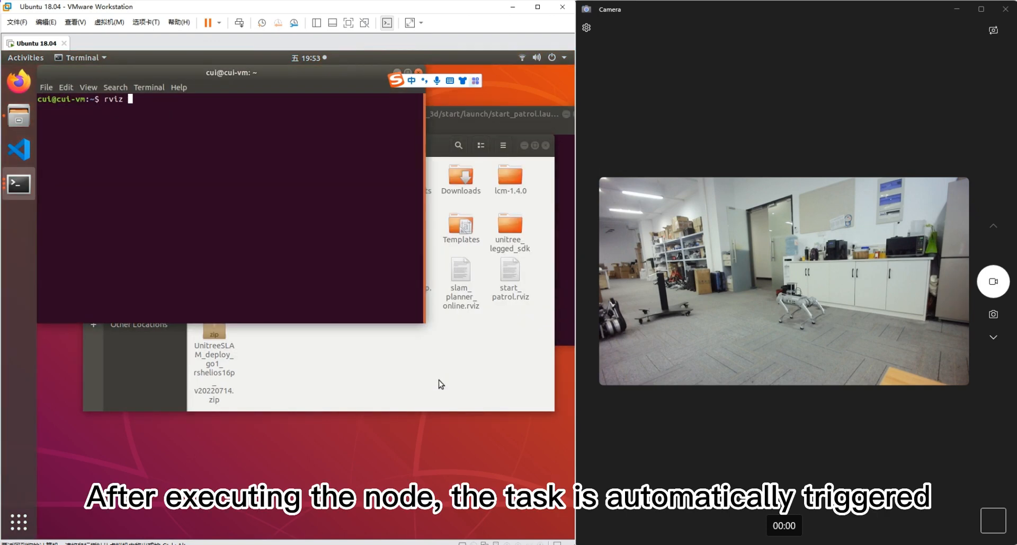
type("-d start_patrol.rviz")
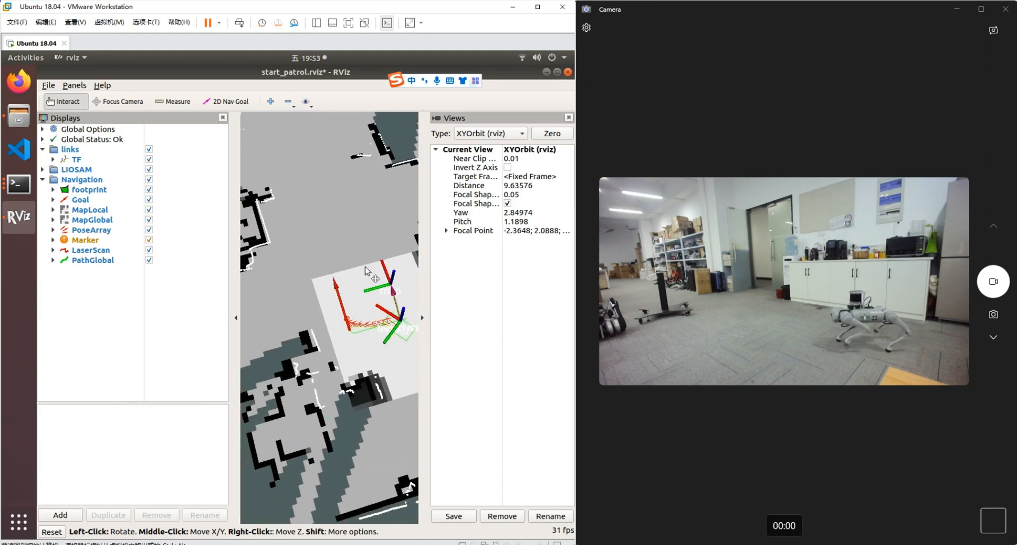
Orbit and tilt the patrol map view to follow the robot along its route.
left_click_drag(365, 270, 380, 217)
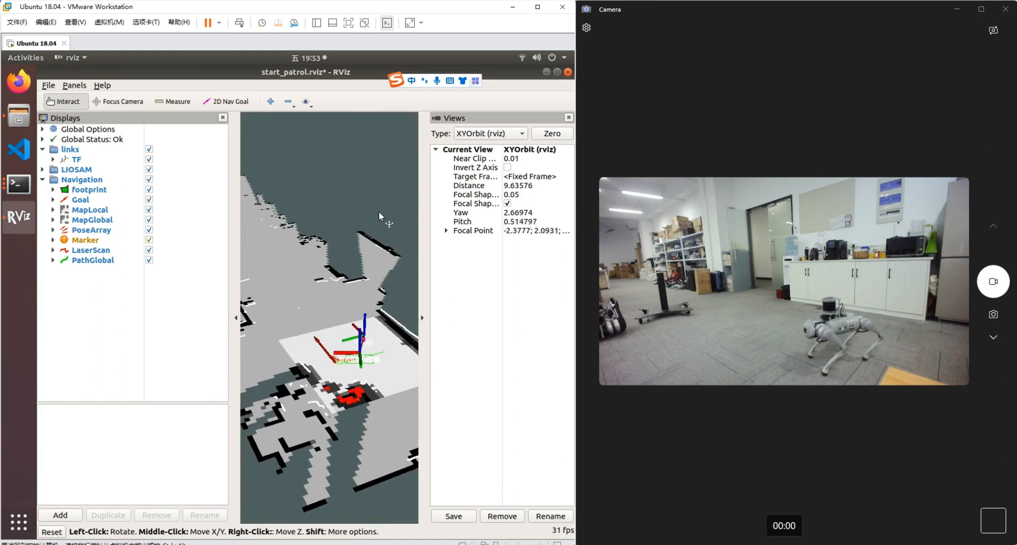
left_click_drag(379, 216, 292, 342)
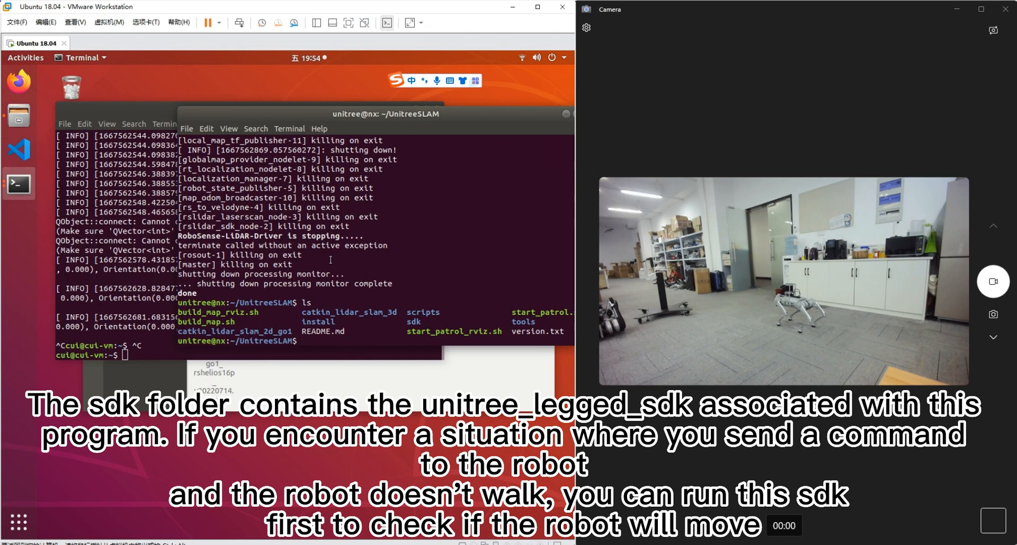
Enter cd sdk/ to list aliengo_sdk, b1_sdk and the unitree_legged_sdk versions.
double_click(413, 322)
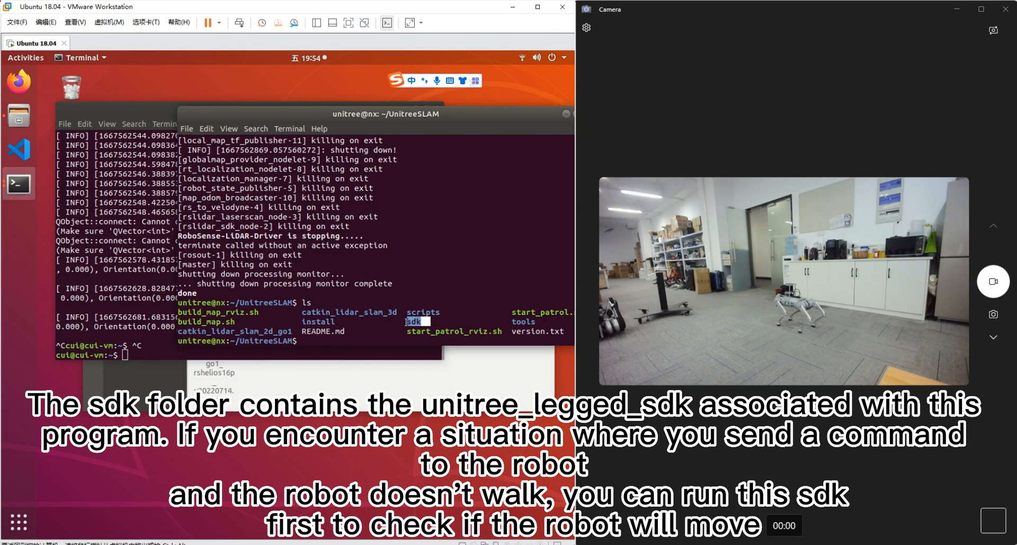
type("cd")
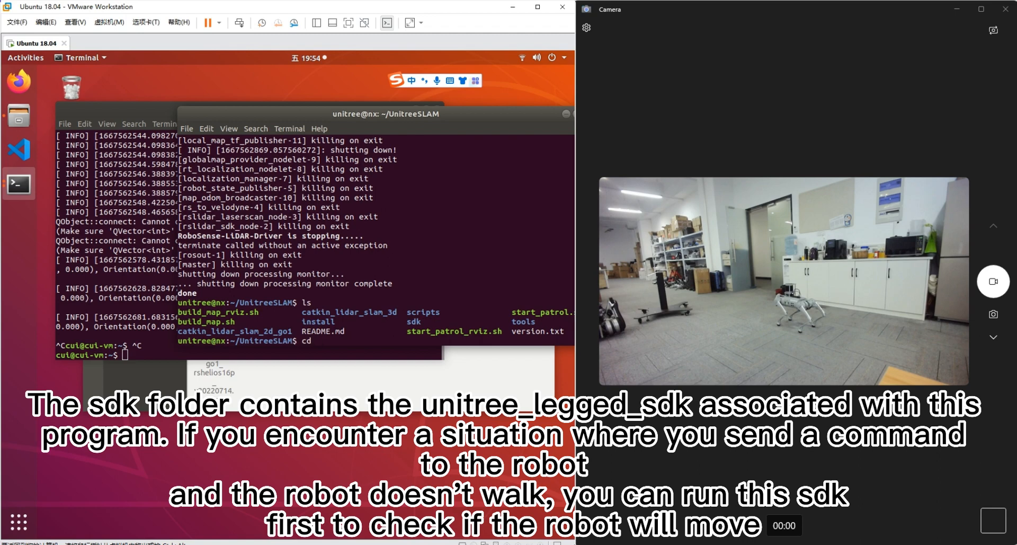
type("cd sdk/")
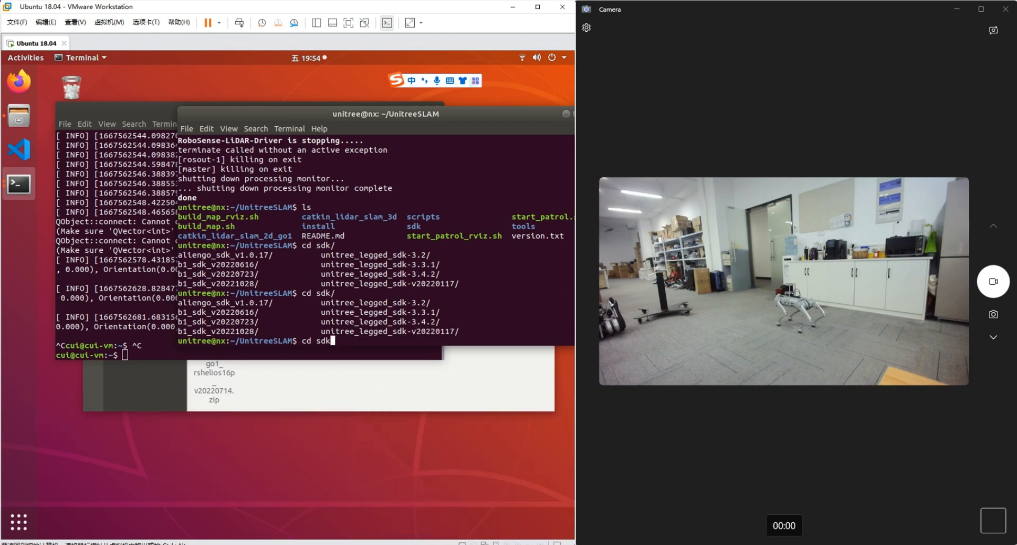
key("Return")
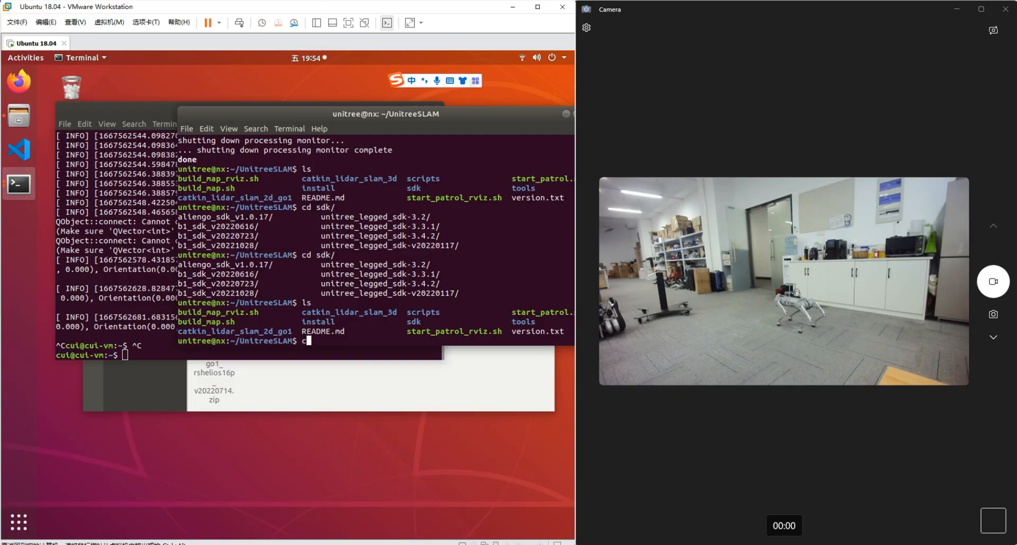